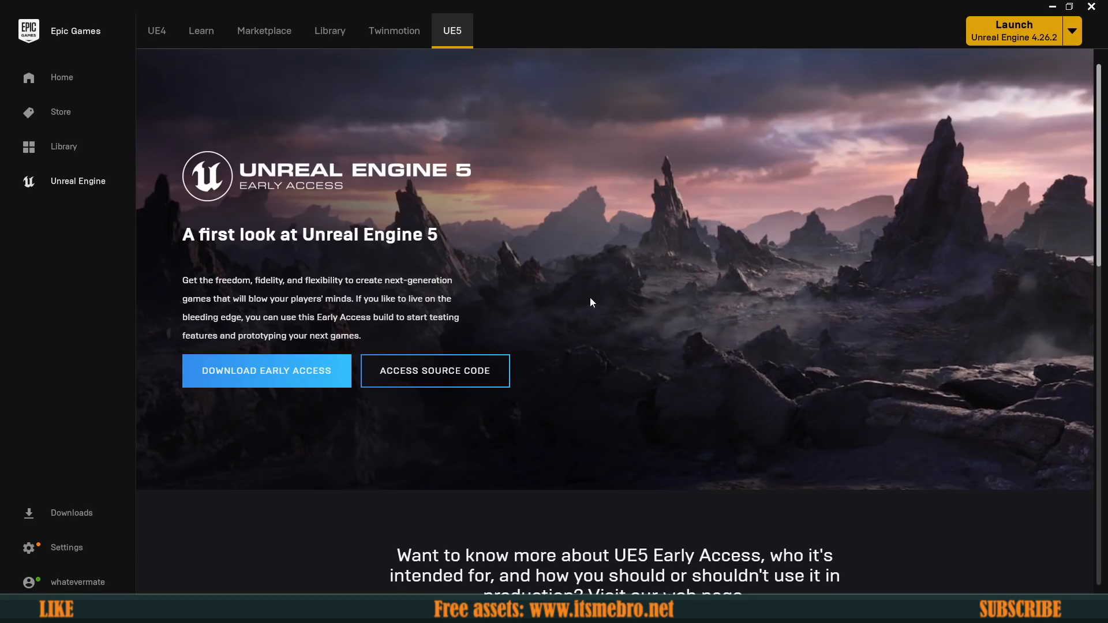
Step: Look over the level and the play mode options without changing anything
scroll(down, 3)
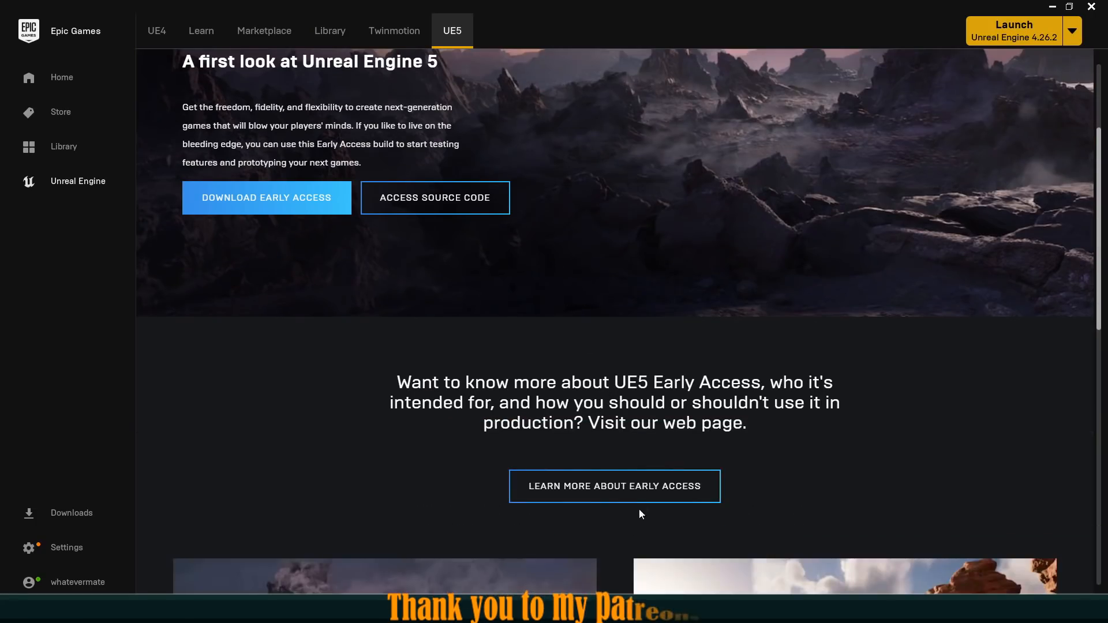
scroll(up, 3)
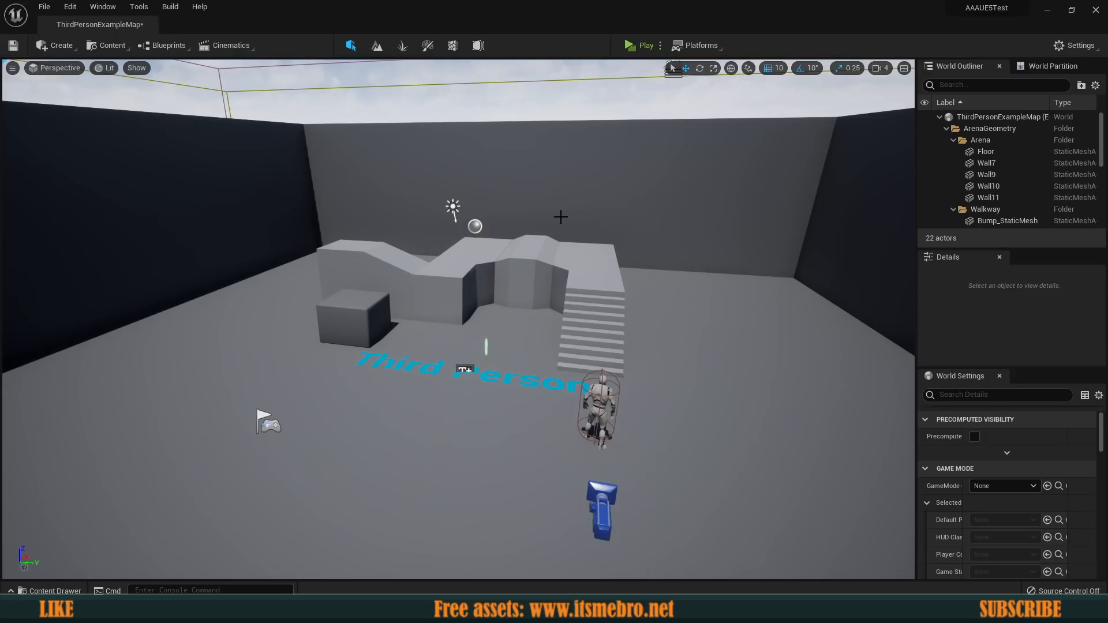
mouse_move(551, 174)
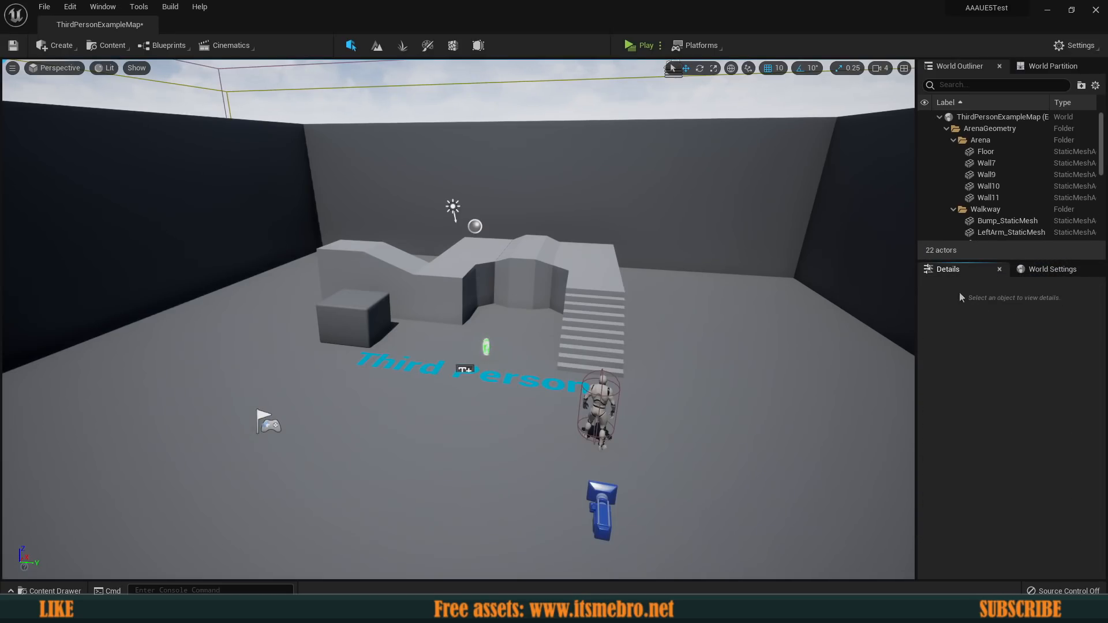
mouse_move(639, 45)
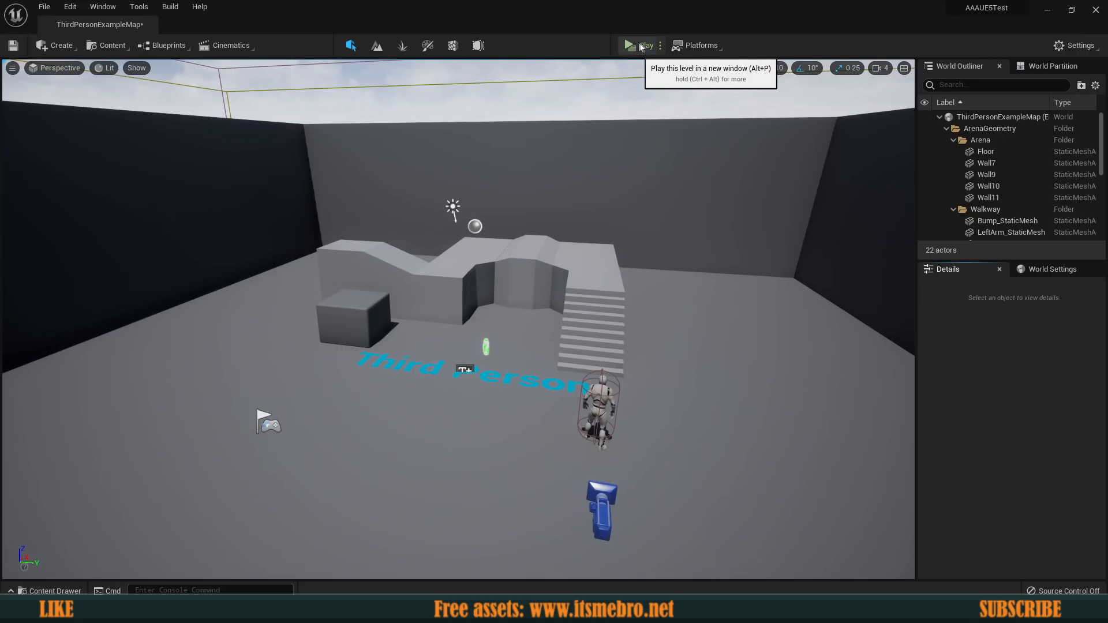
click(659, 45)
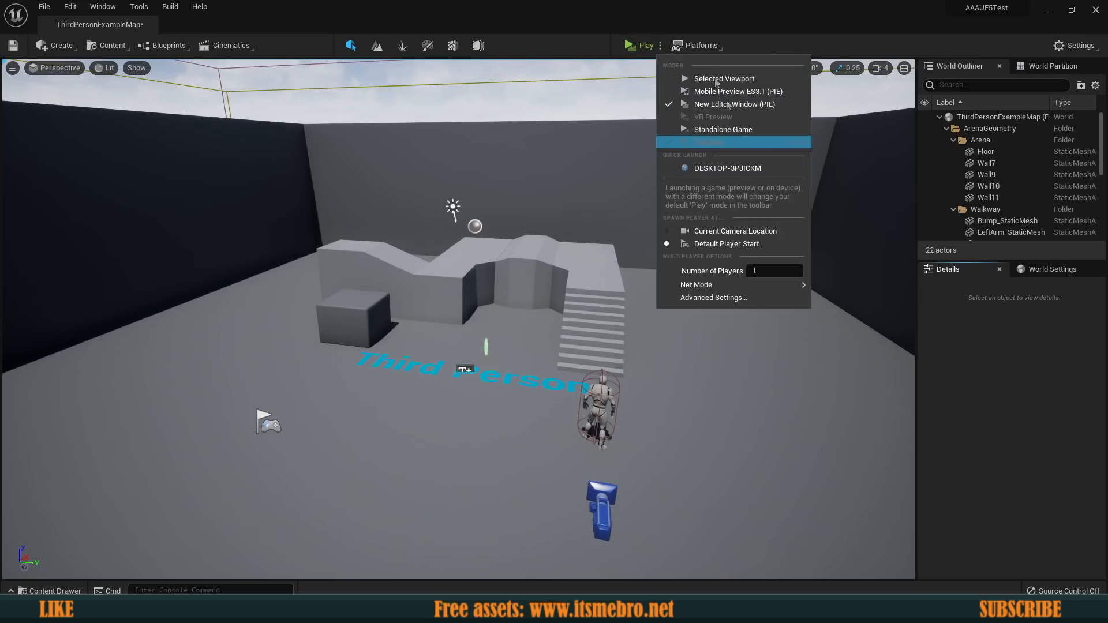
click(547, 47)
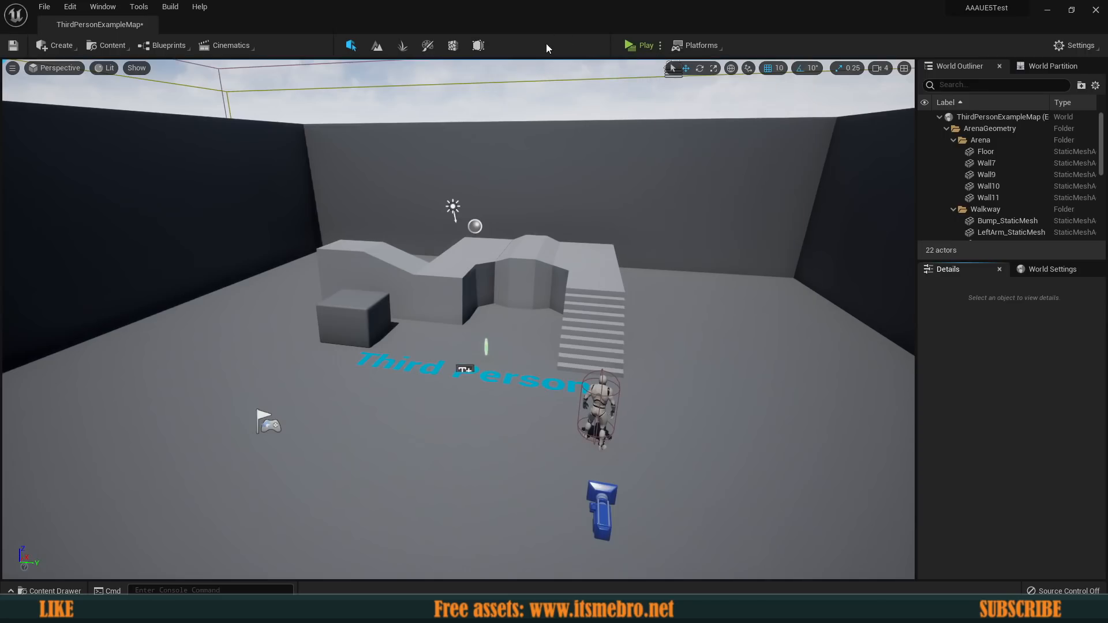
mouse_move(352, 45)
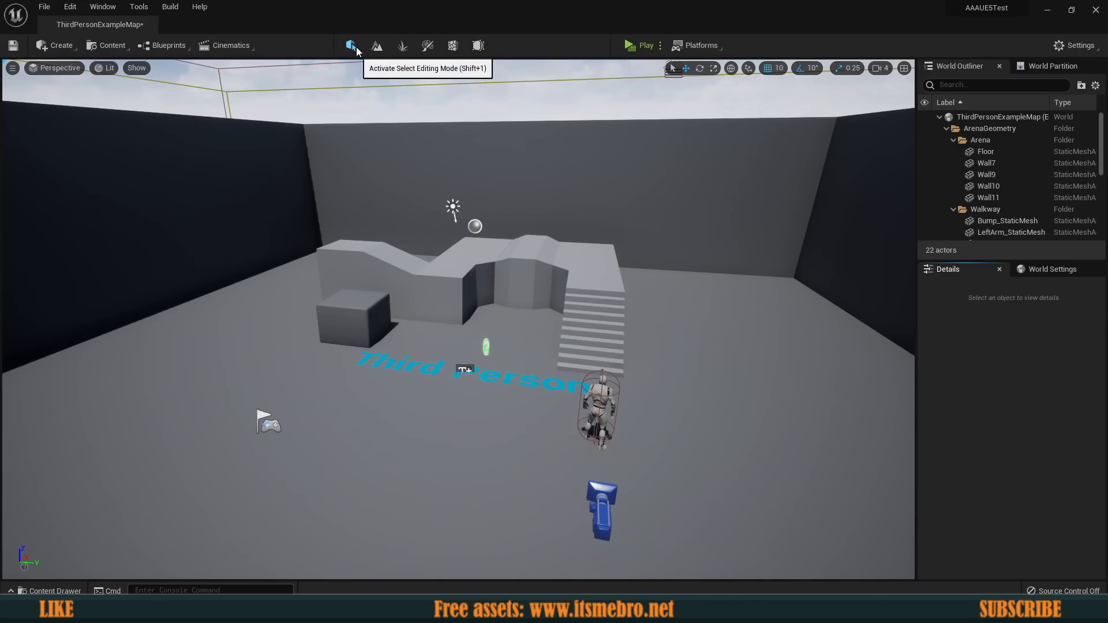
mouse_move(478, 46)
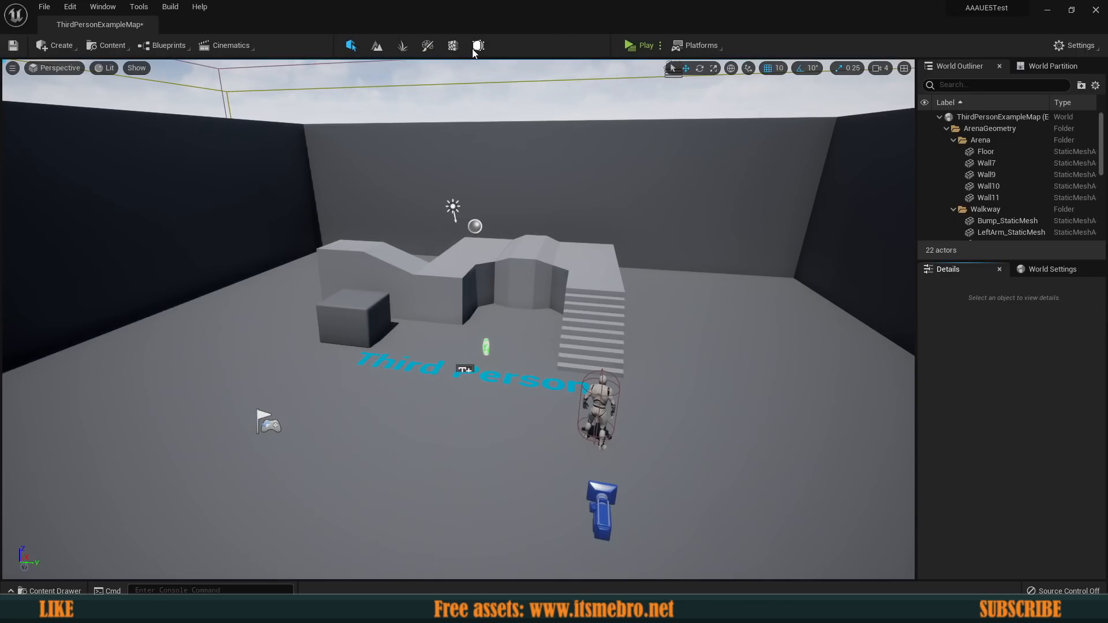
mouse_move(454, 46)
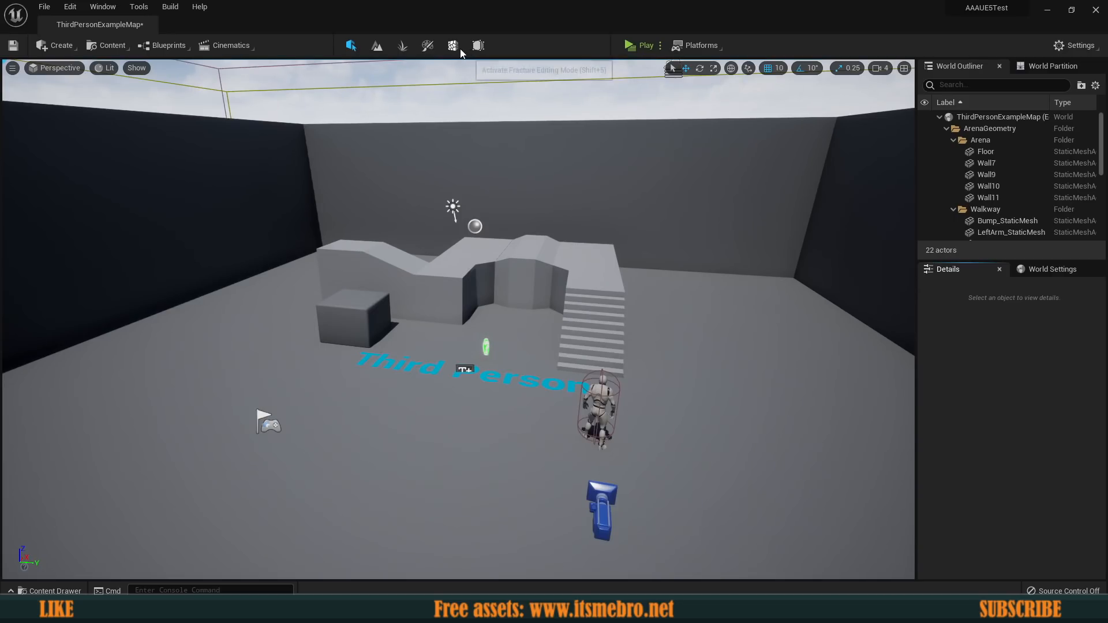
mouse_move(180, 219)
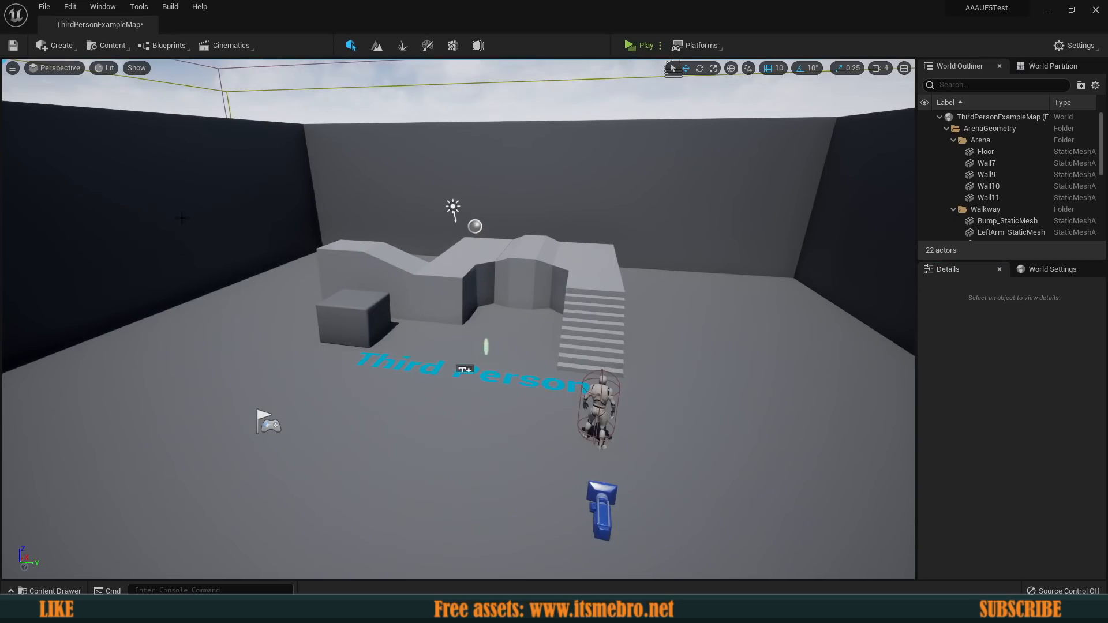
mouse_move(124, 589)
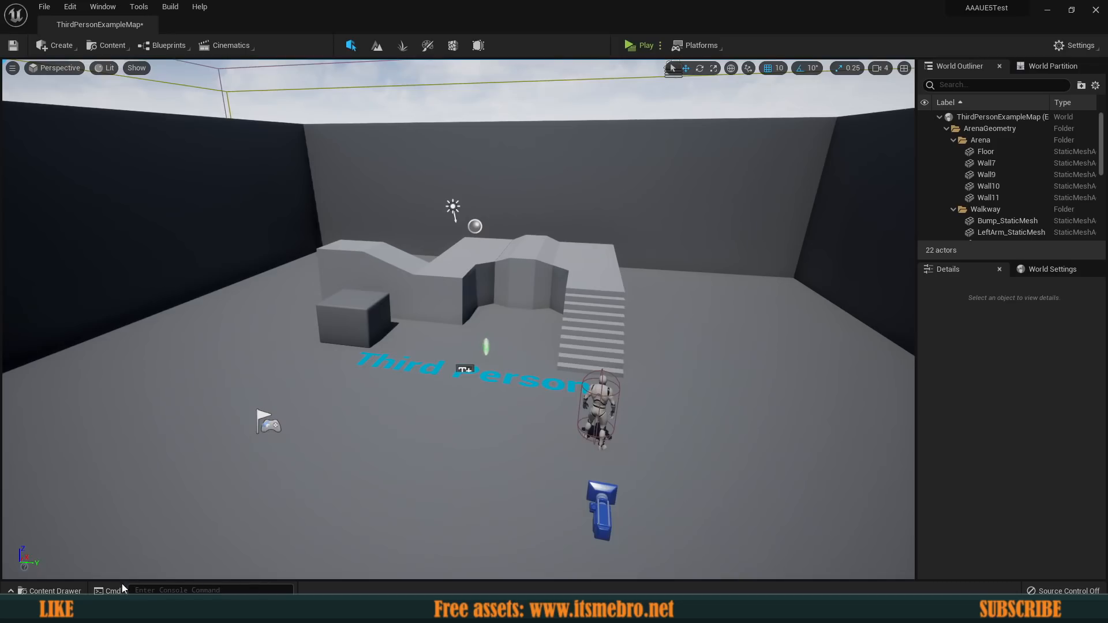
click(51, 591)
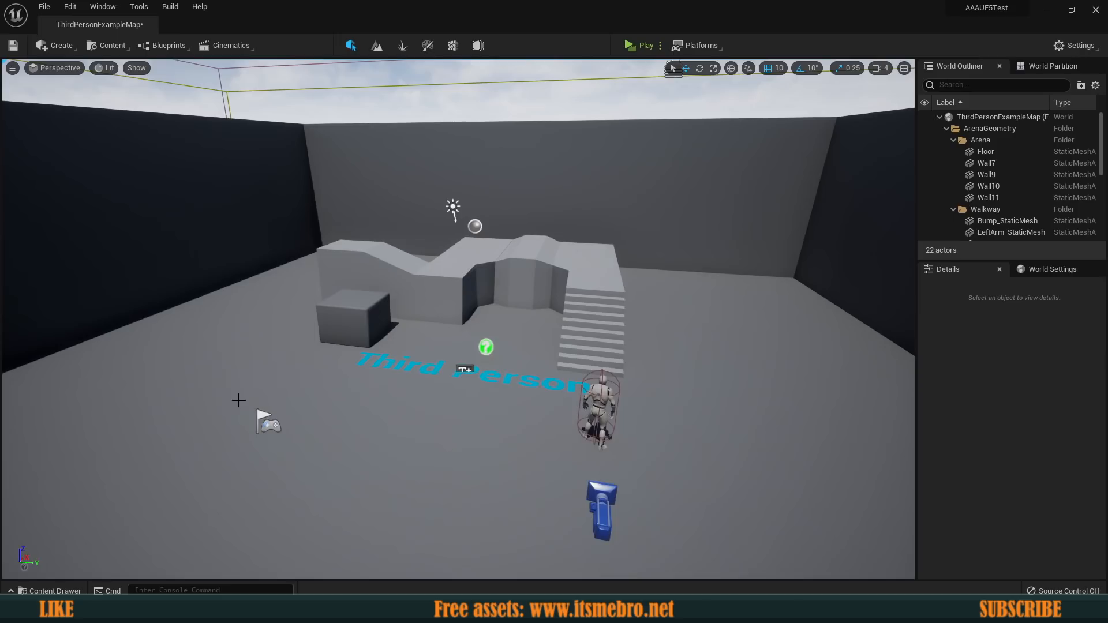
Step: Select the arena cube and launch the level as a standalone preview
click(346, 311)
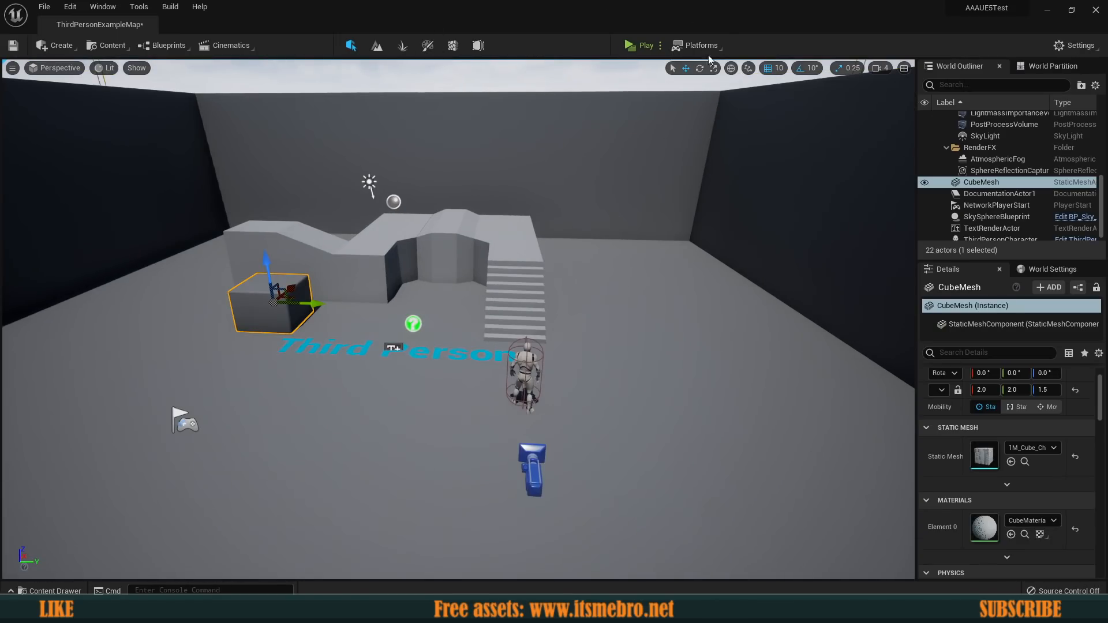
click(659, 45)
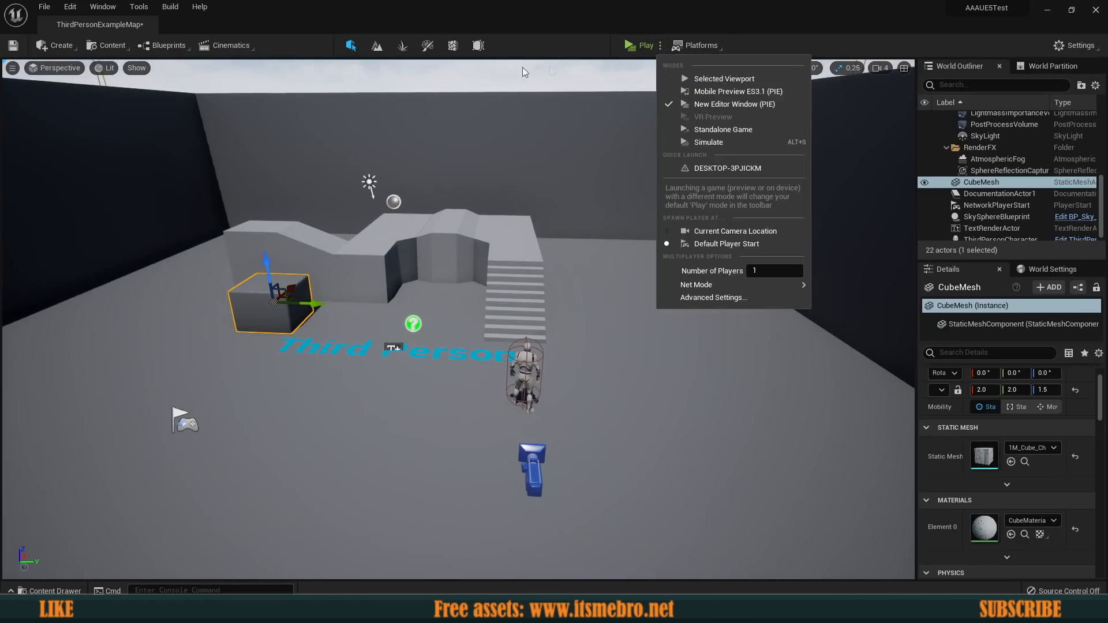
mouse_move(583, 48)
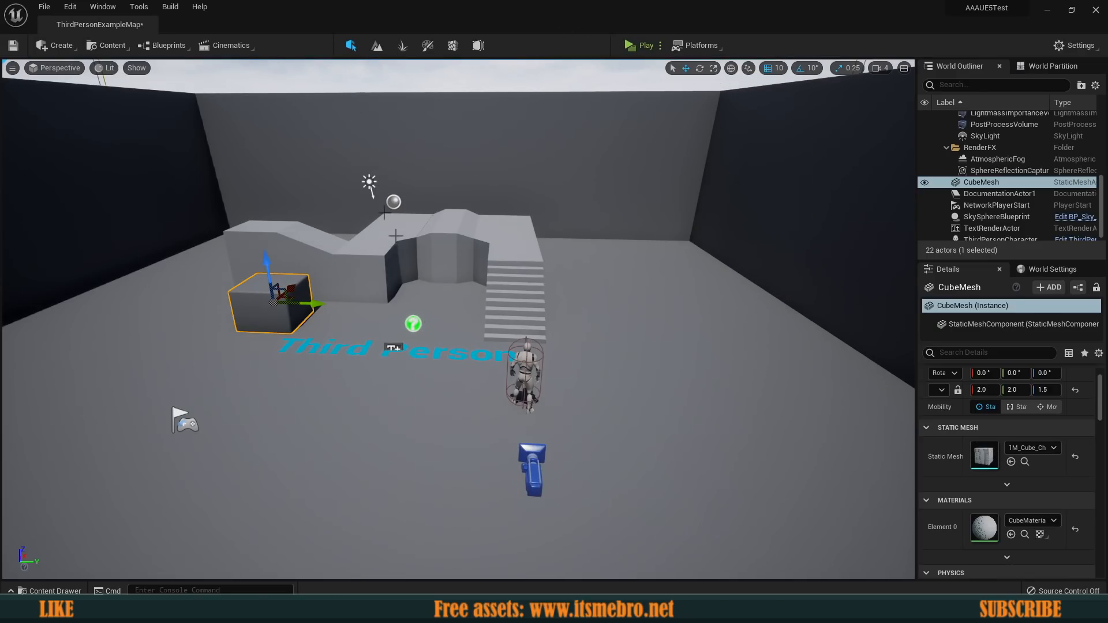
click(69, 6)
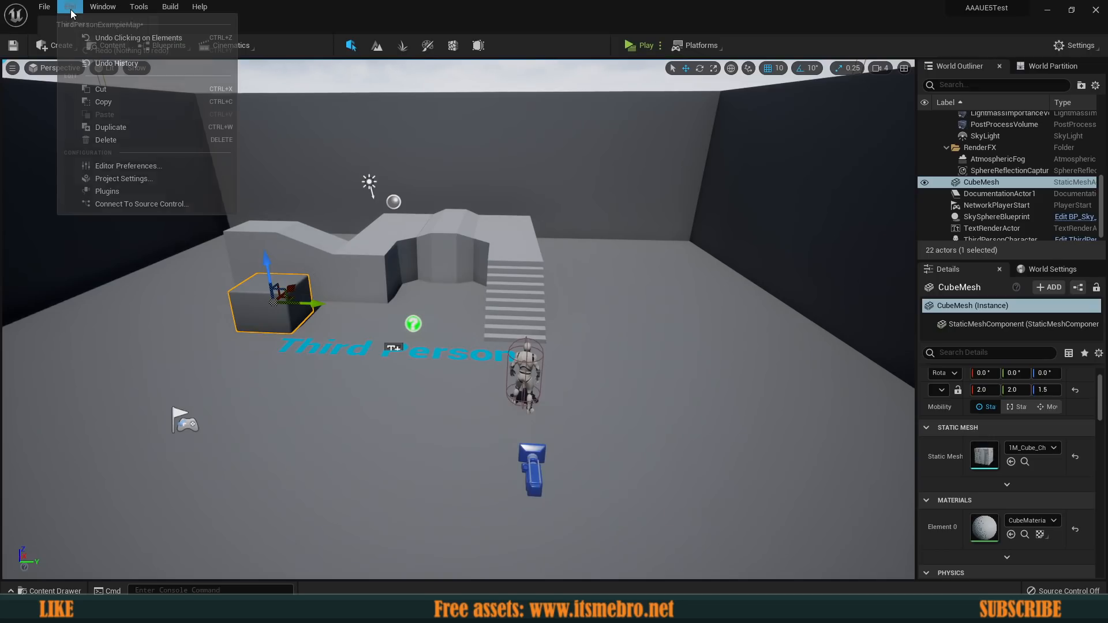
mouse_move(128, 166)
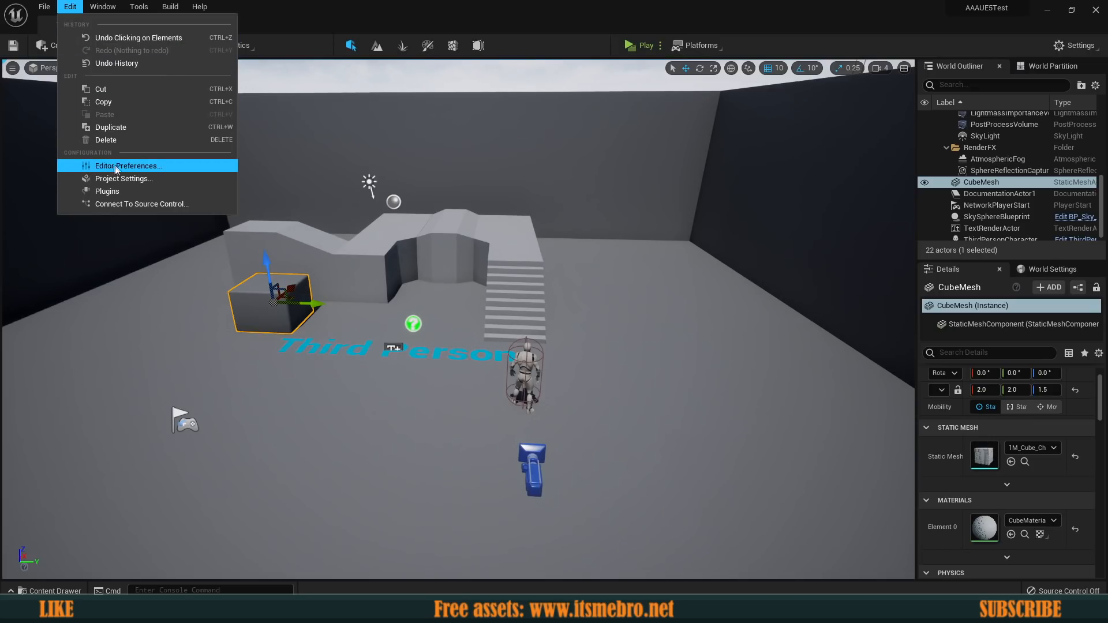
mouse_move(124, 179)
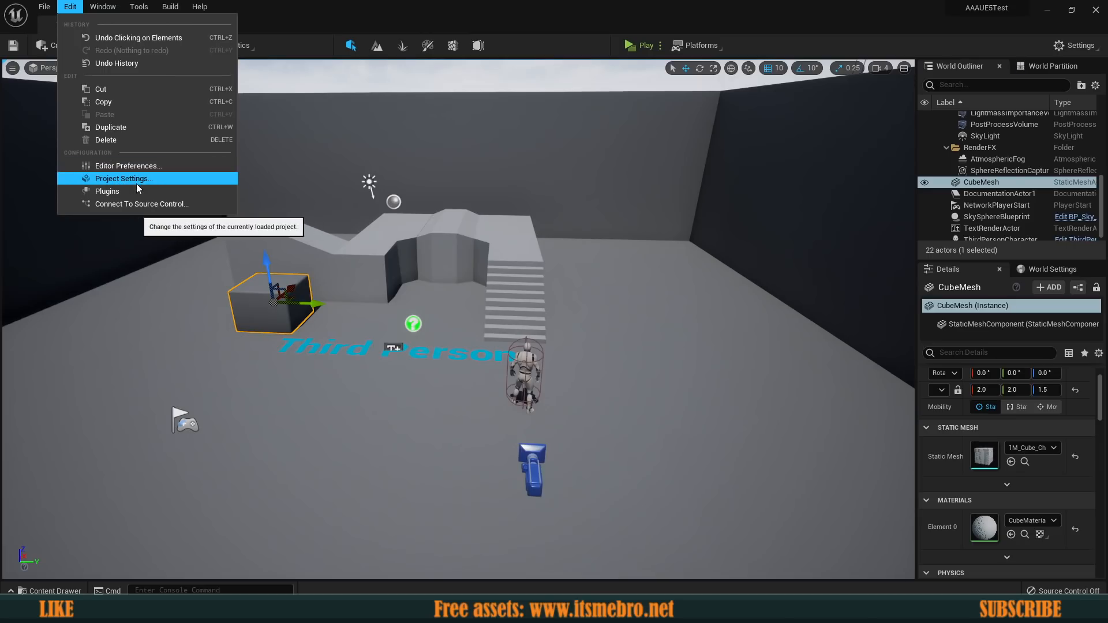
mouse_move(454, 70)
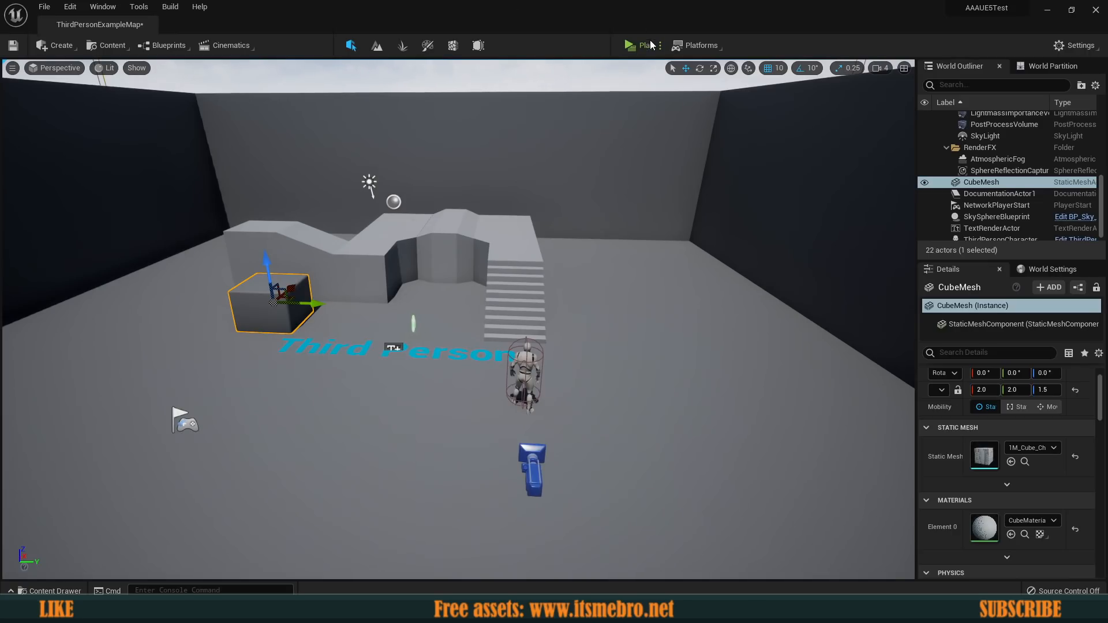
click(640, 45)
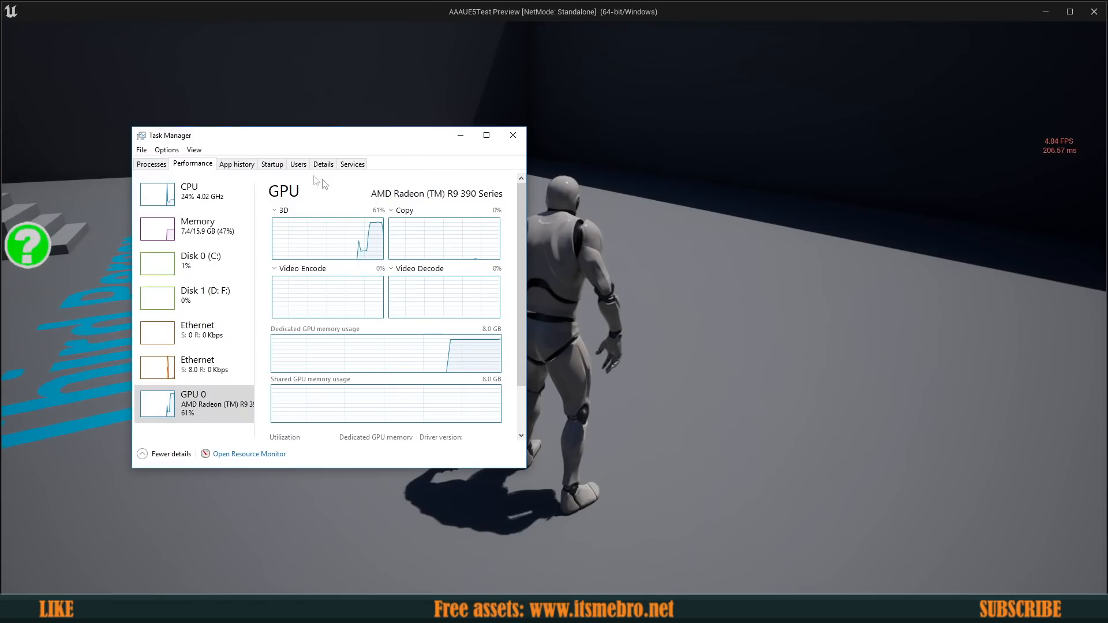
mouse_move(353, 172)
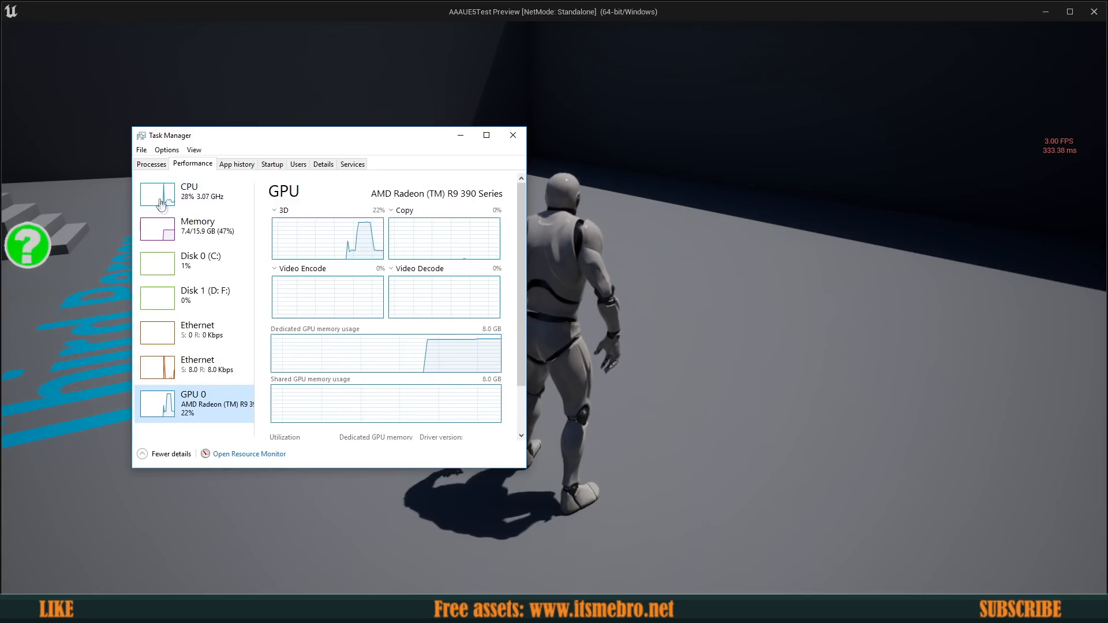
Step: Review CPU, memory and GPU usage in Task Manager, then close it
click(194, 192)
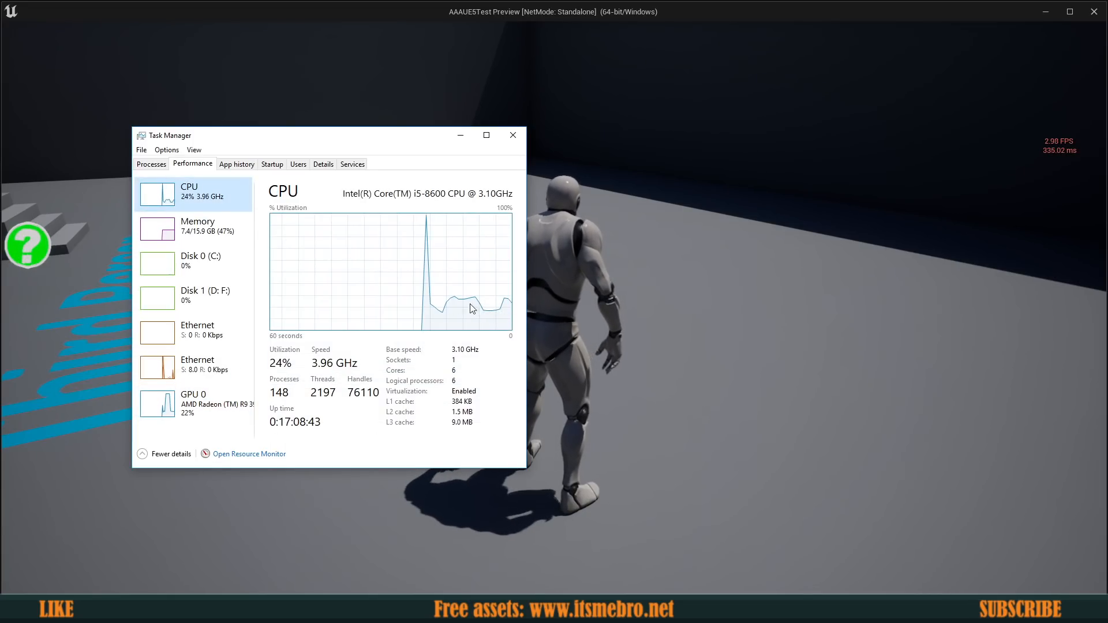
click(197, 226)
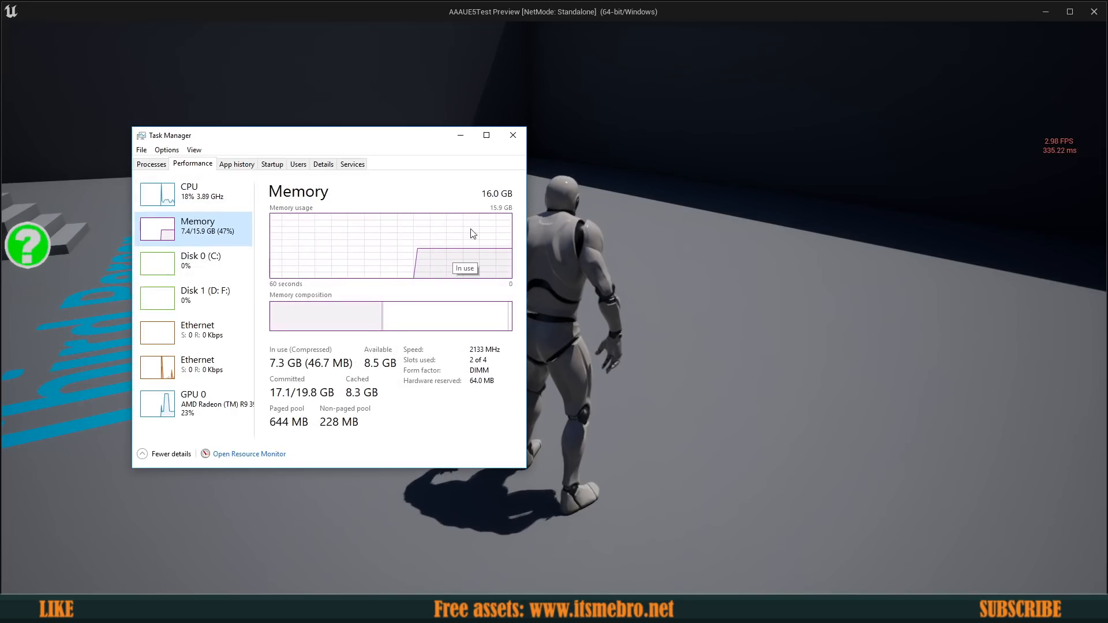
mouse_move(498, 254)
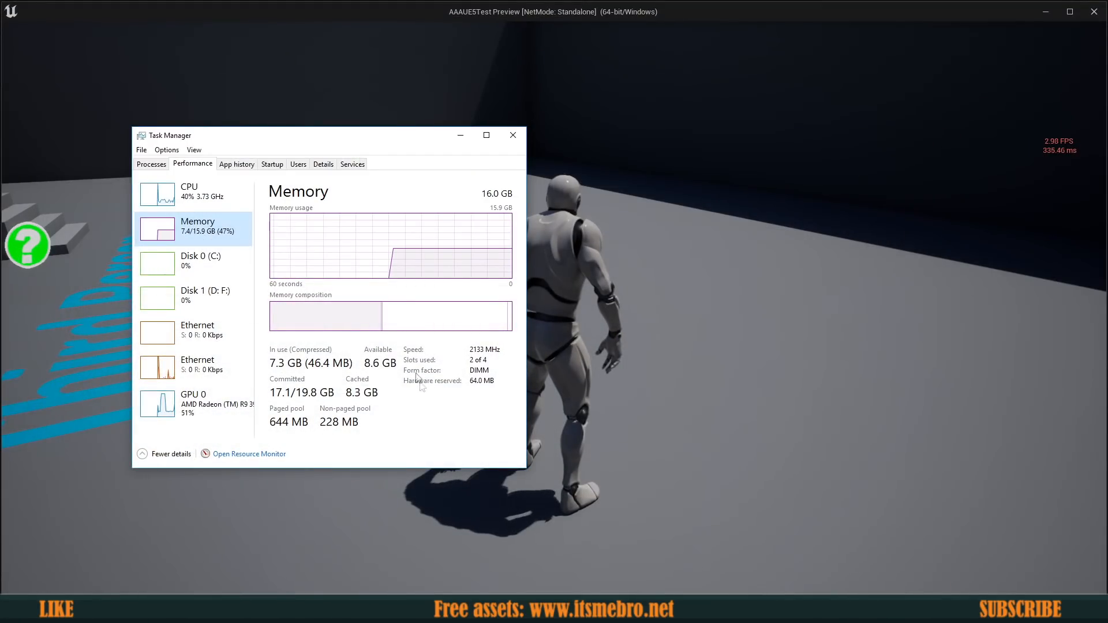
click(193, 404)
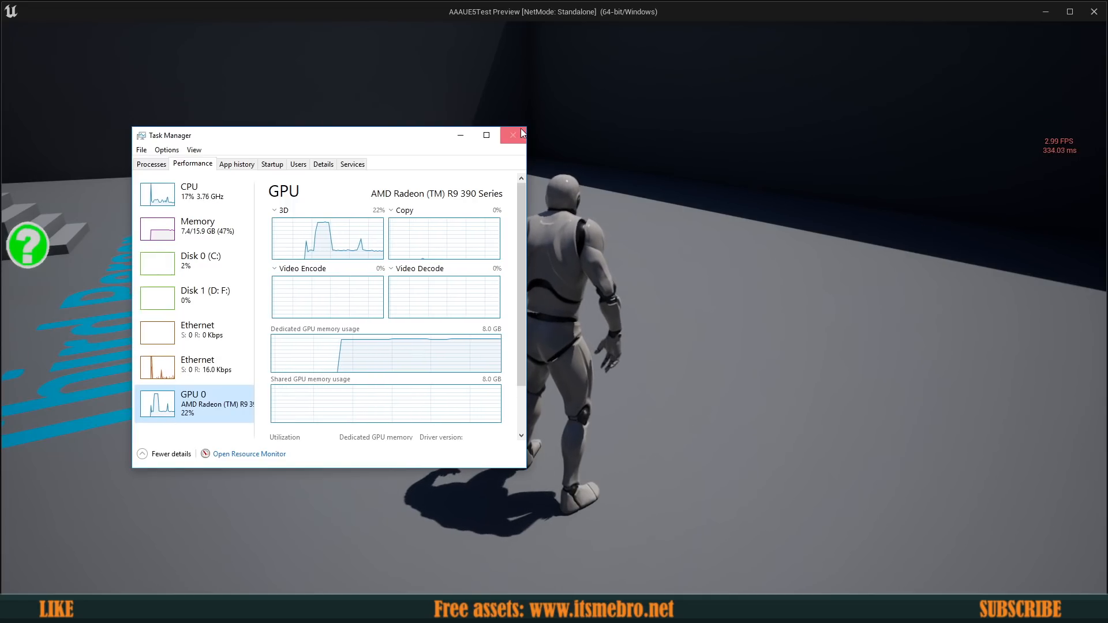
click(512, 136)
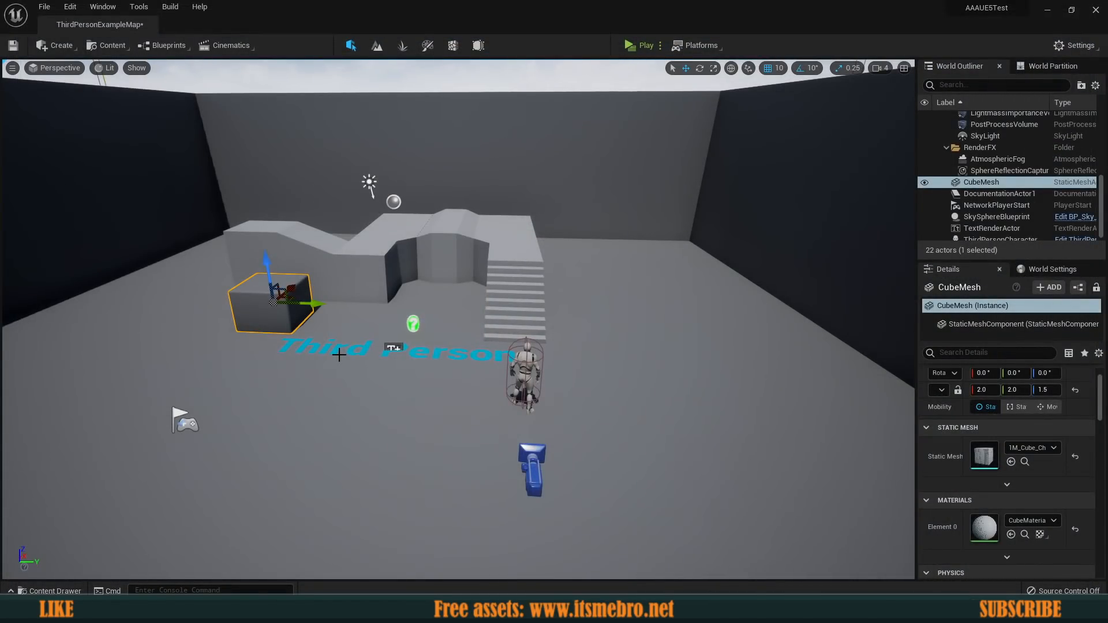
mouse_move(256, 508)
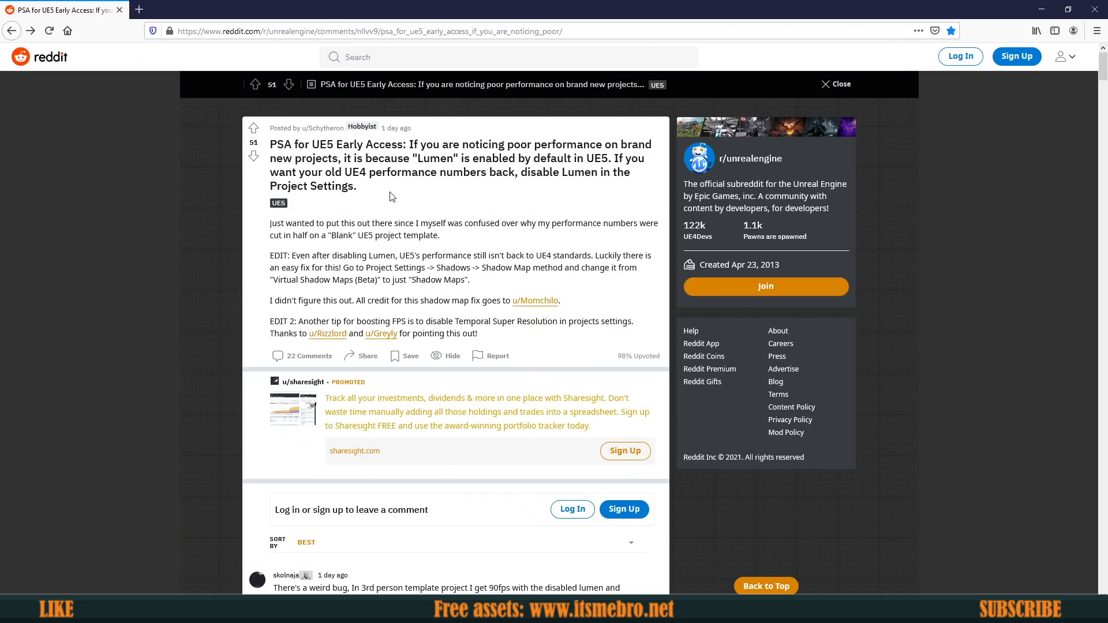
mouse_move(484, 275)
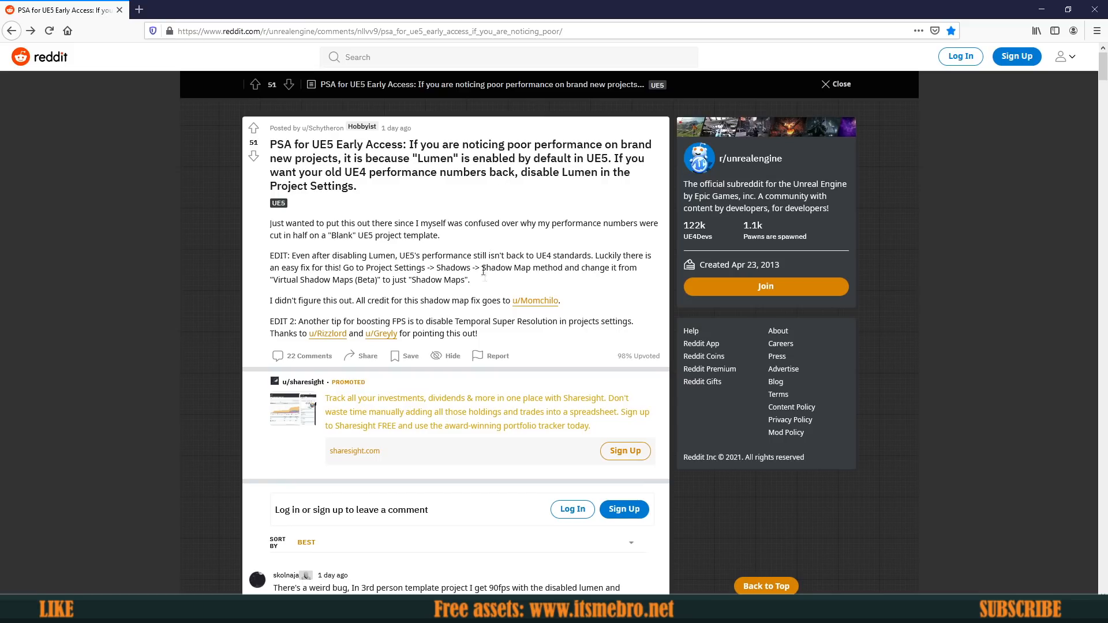
Step: Read the r/unrealengine PSA comments on disabling Lumen and virtual shadow maps
scroll(down, 3)
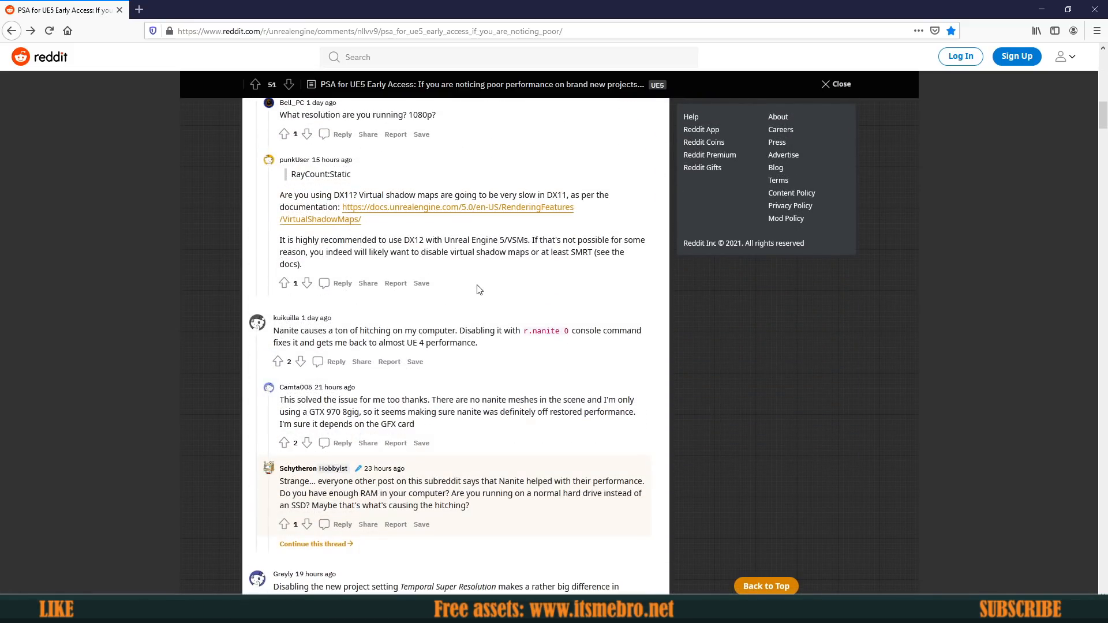
scroll(up, 3)
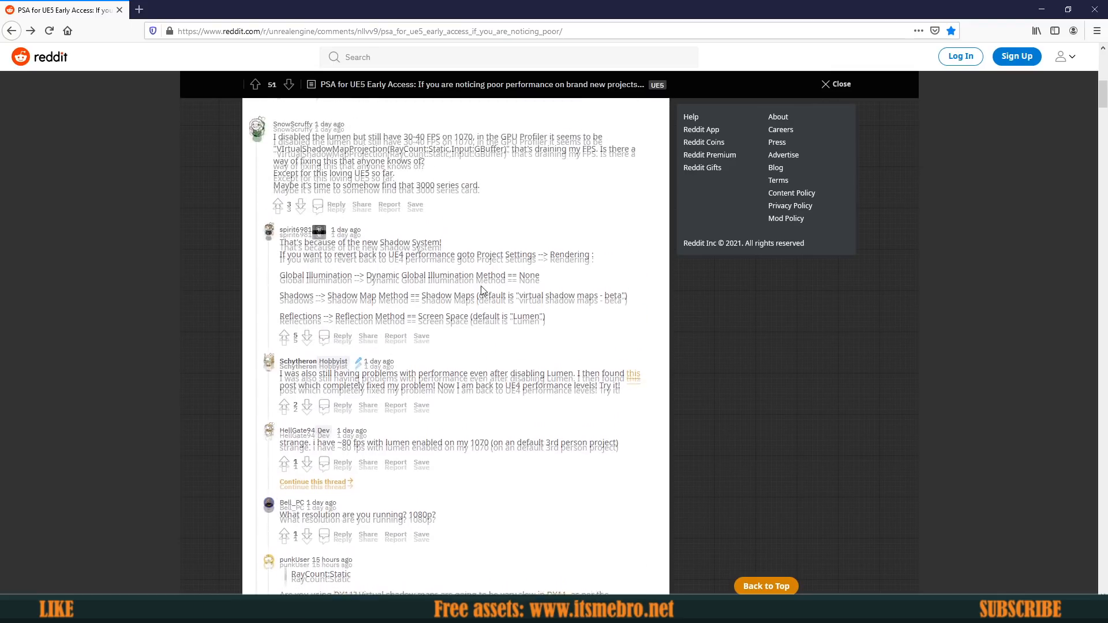
scroll(down, 3)
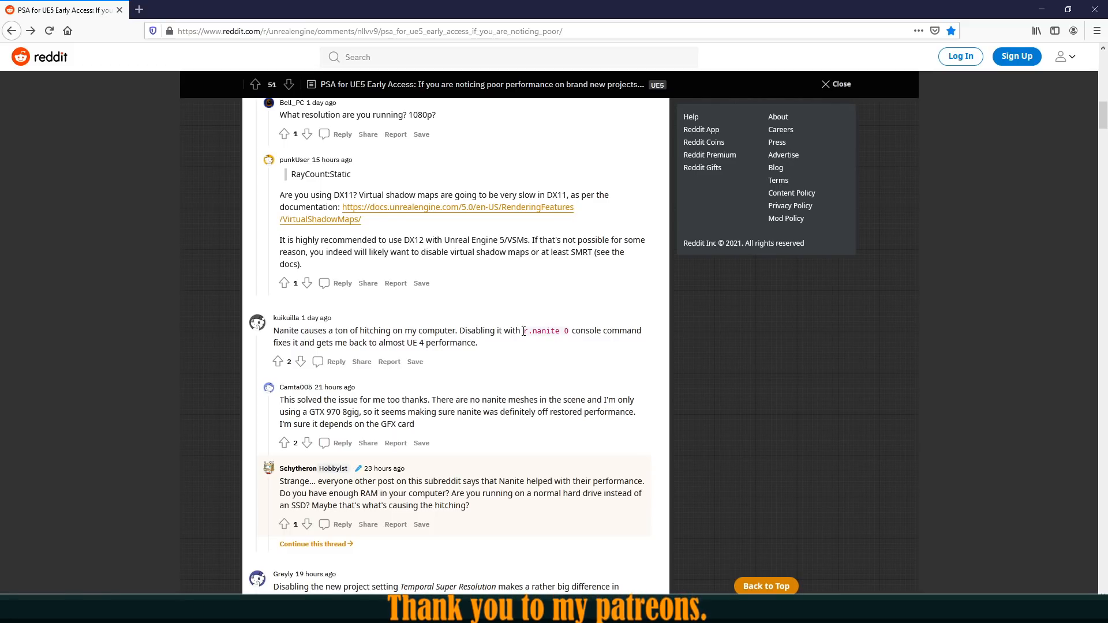
scroll(up, 3)
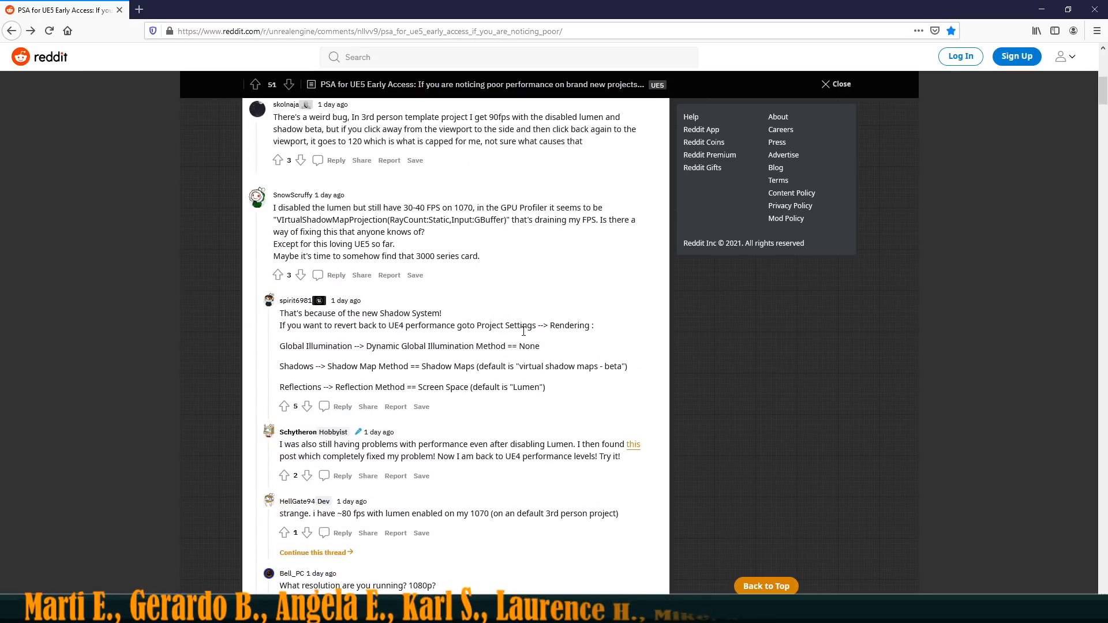
scroll(up, 3)
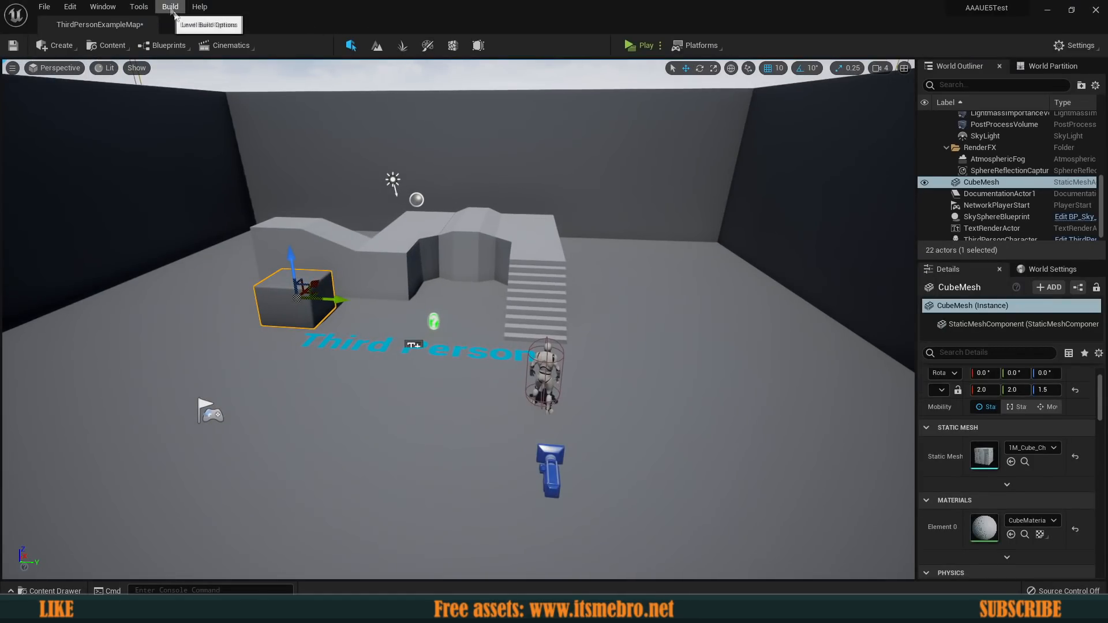
Step: Open Project Settings from the Edit menu of the level editor
click(70, 6)
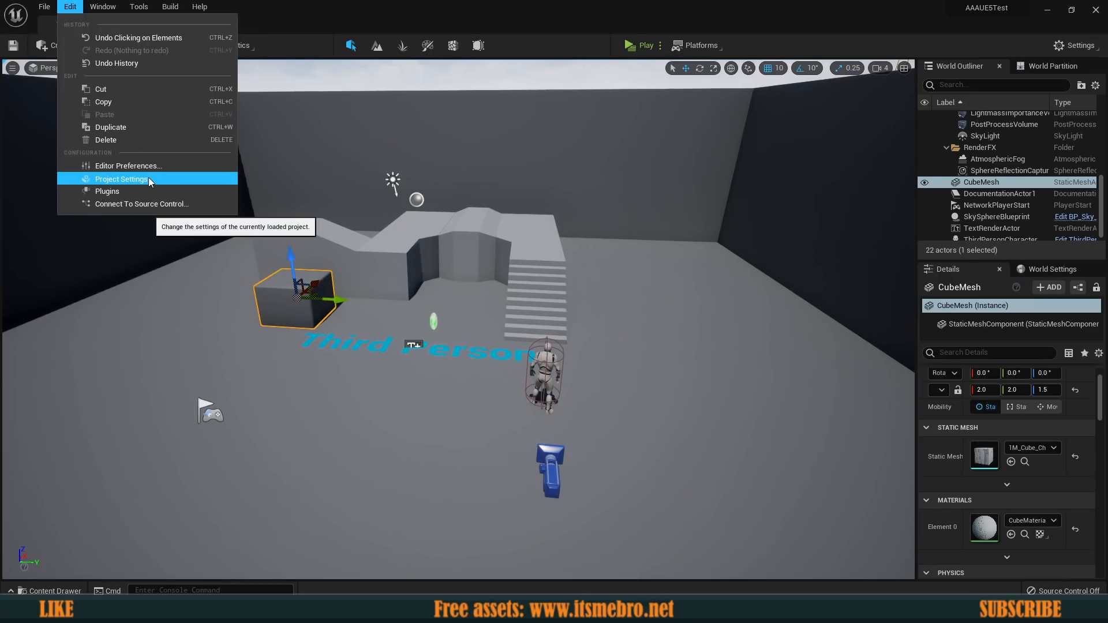
click(122, 179)
text(lumen)
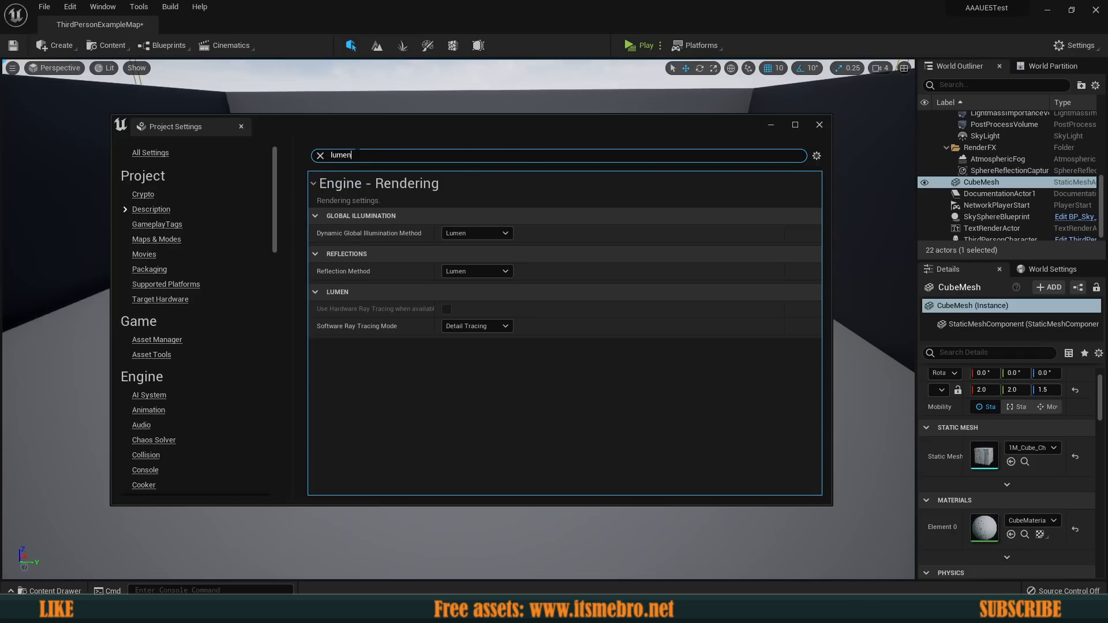
mouse_move(346, 245)
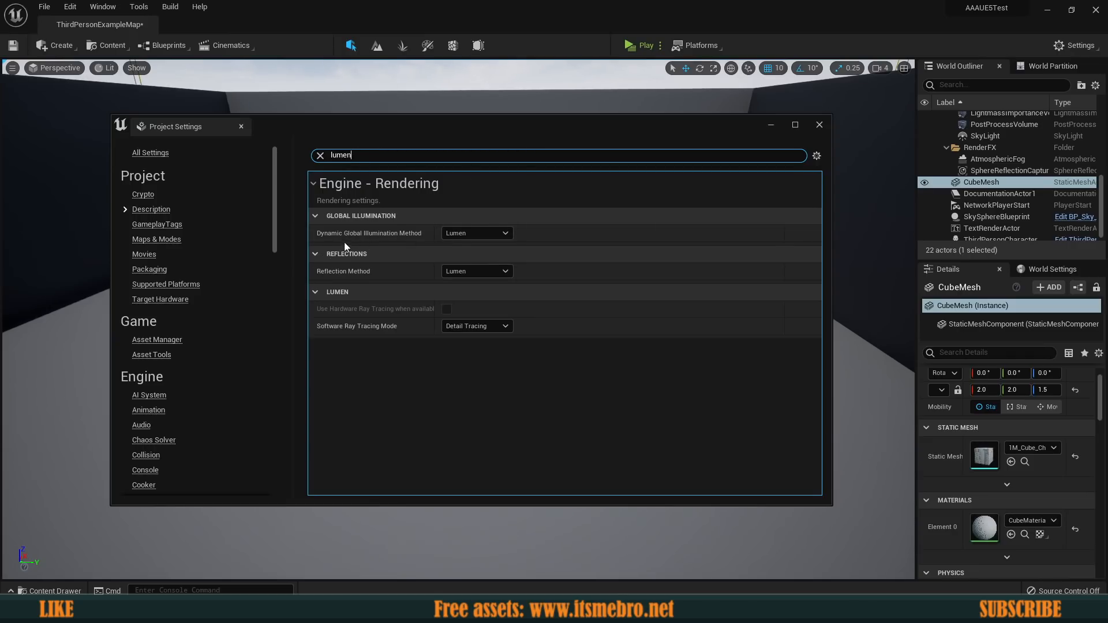
mouse_move(369, 233)
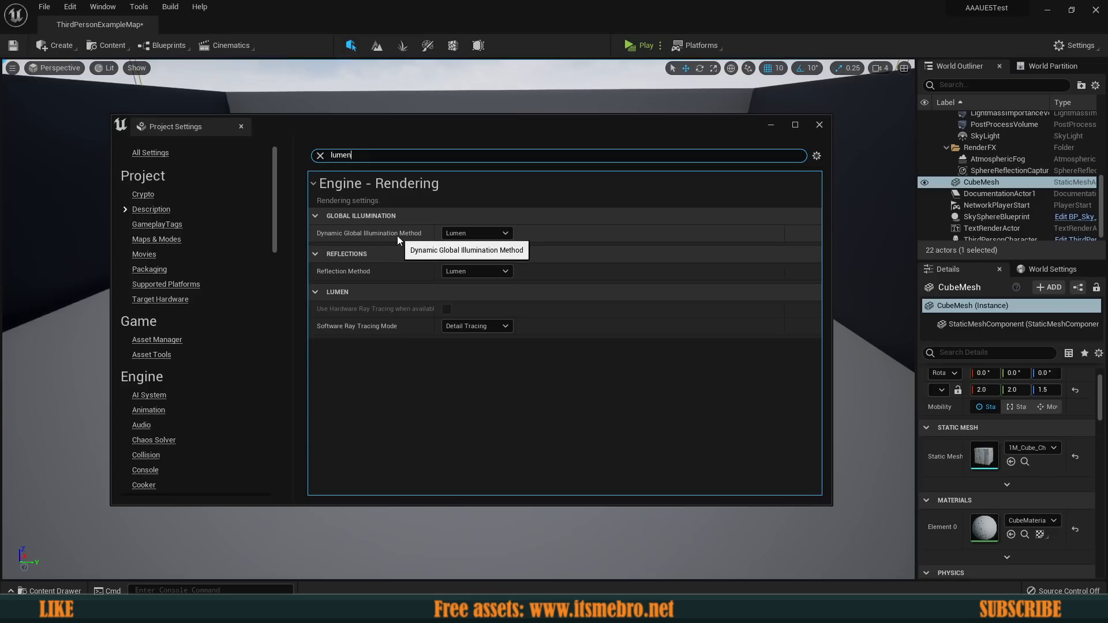
Step: Set Dynamic Global Illumination Method to None and Reflection Method to Screen Space
click(476, 233)
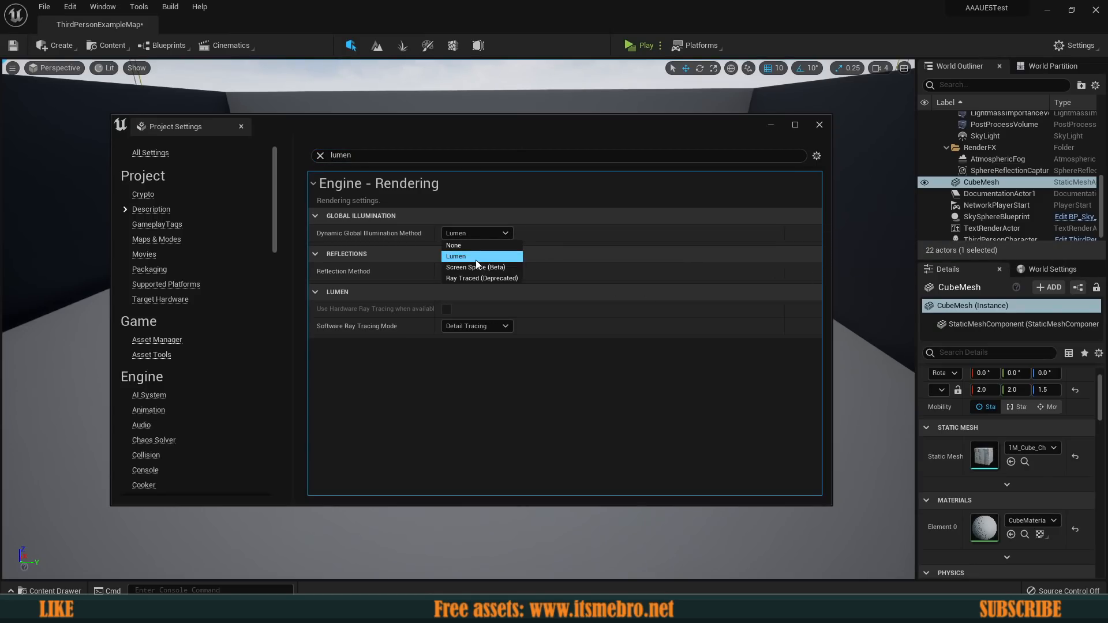
mouse_move(463, 256)
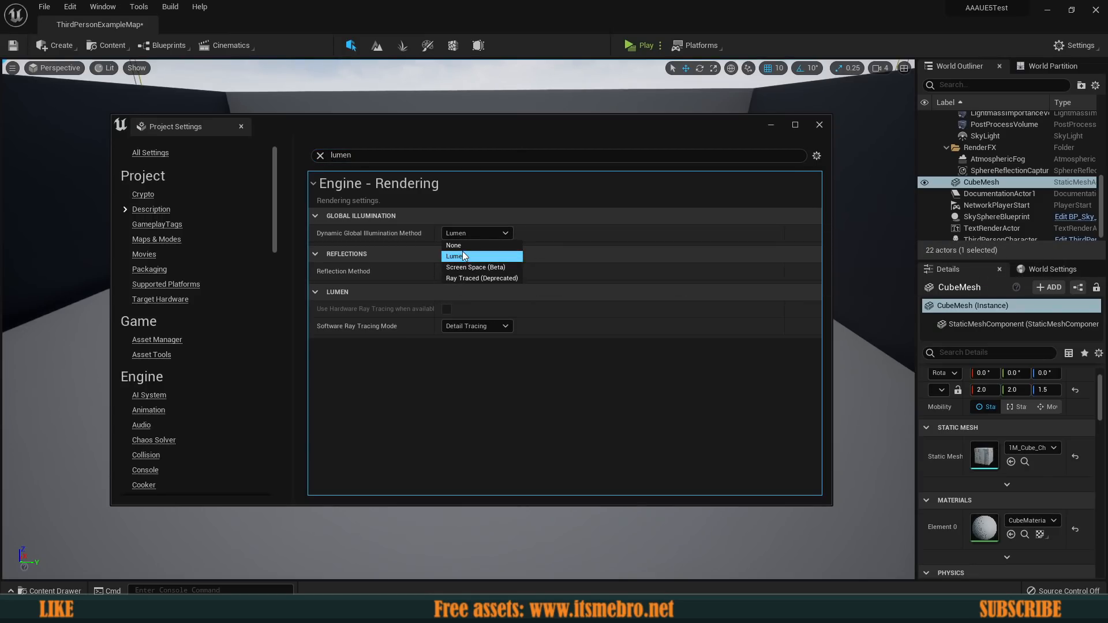
click(453, 245)
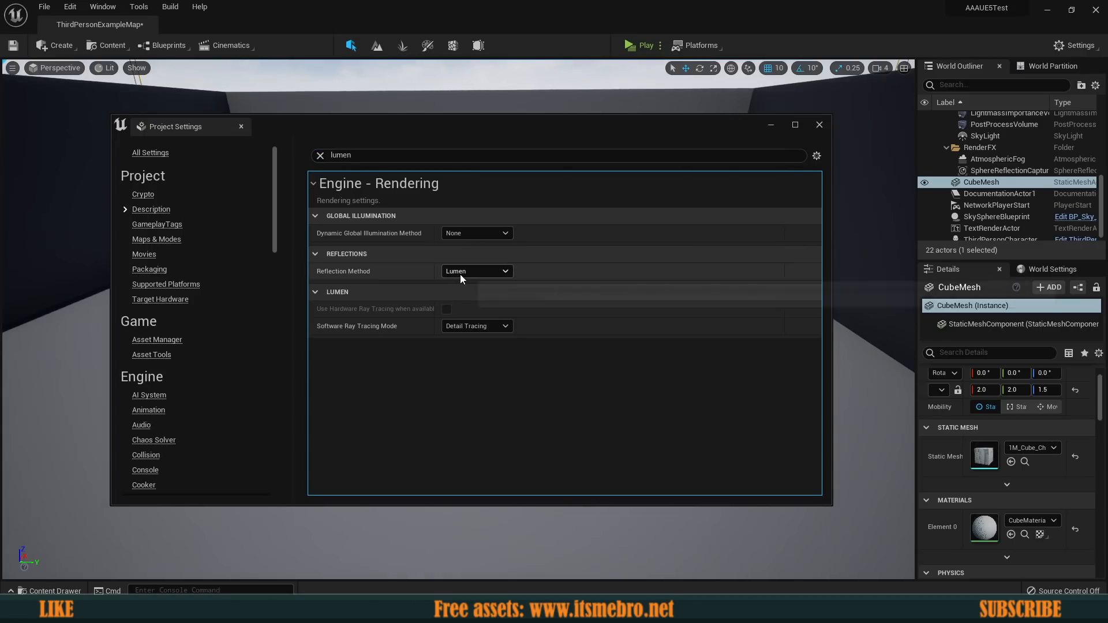
click(477, 271)
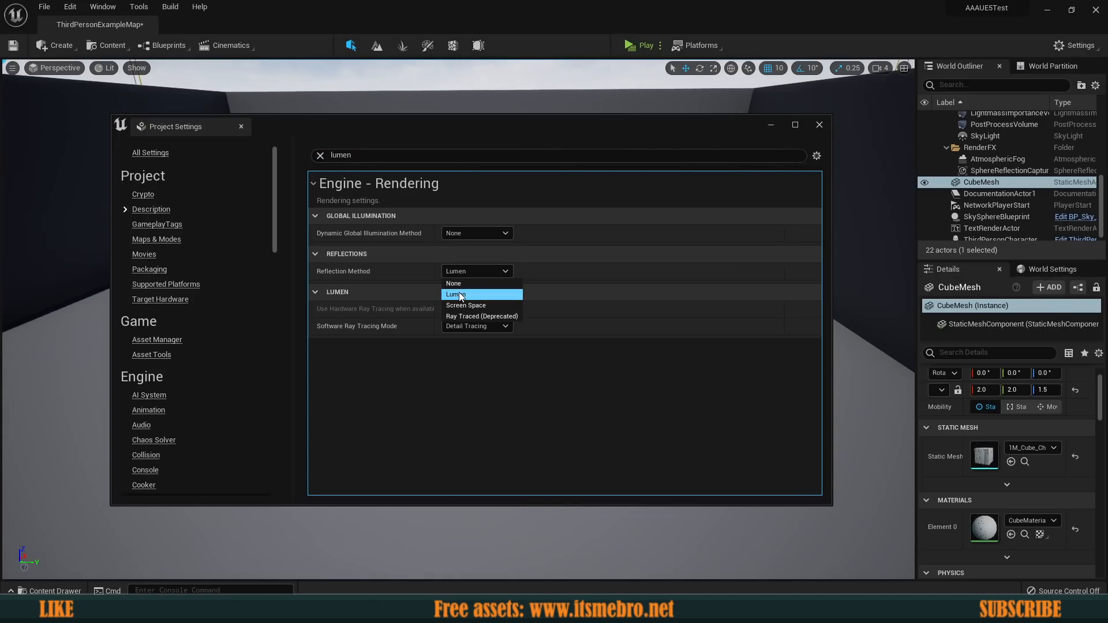
click(465, 305)
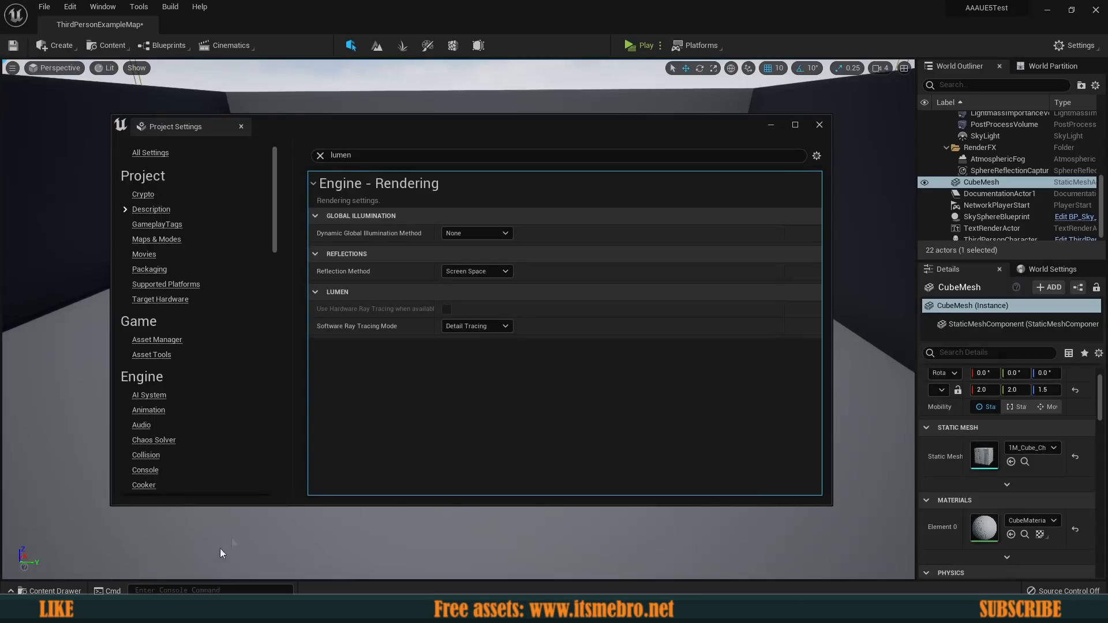
mouse_move(467, 343)
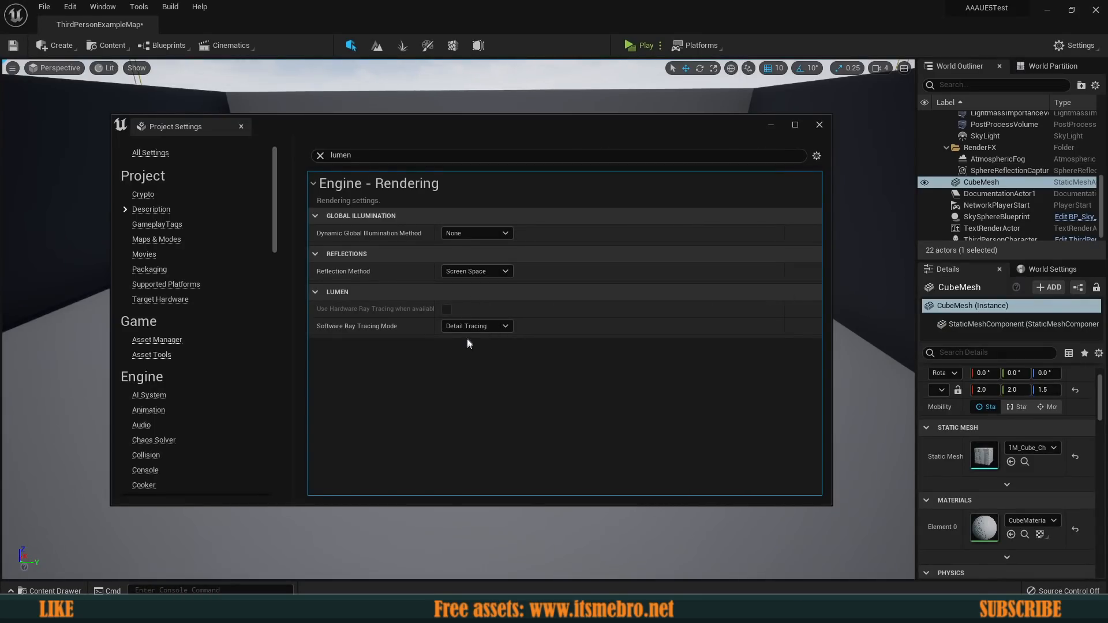
mouse_move(714, 178)
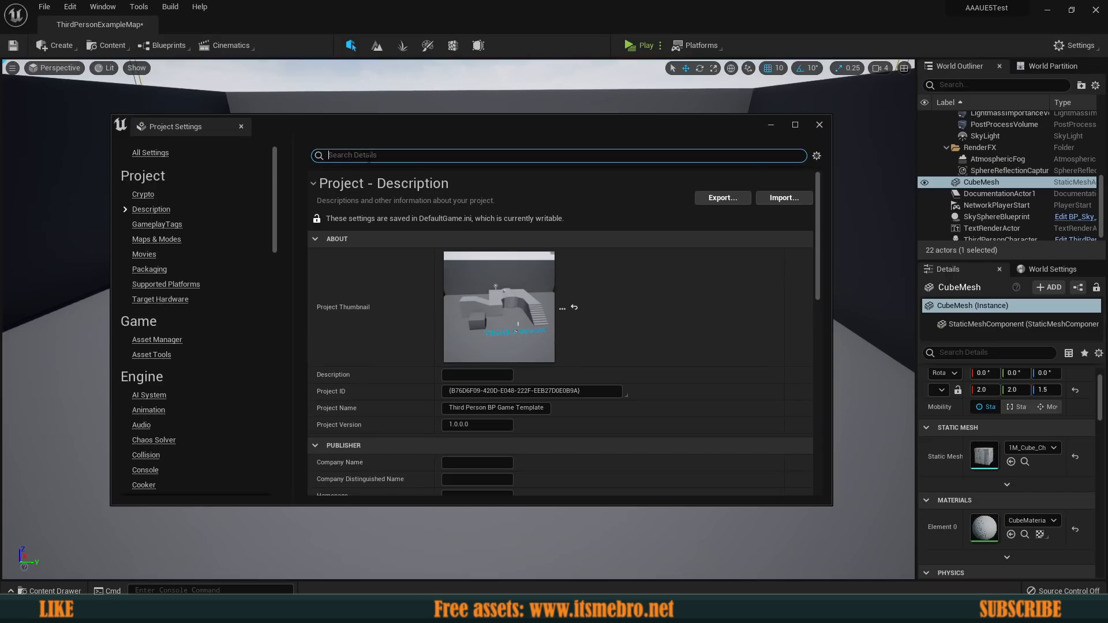
Step: Search 'shadow' and change Shadow Map Method to regular Shadow Maps
text(shadow)
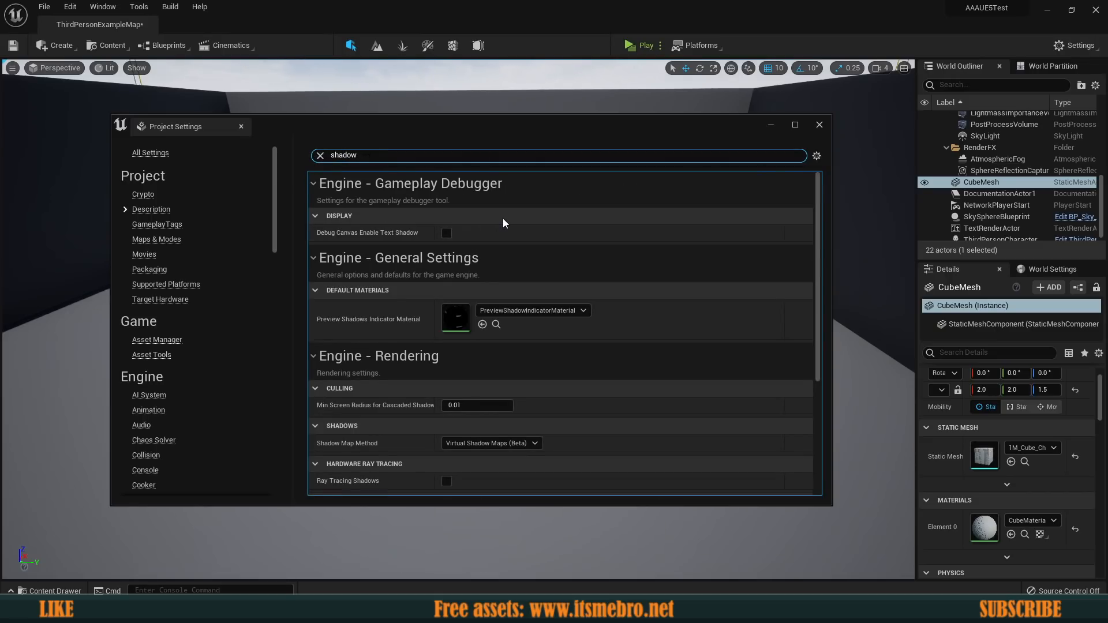
scroll(down, 3)
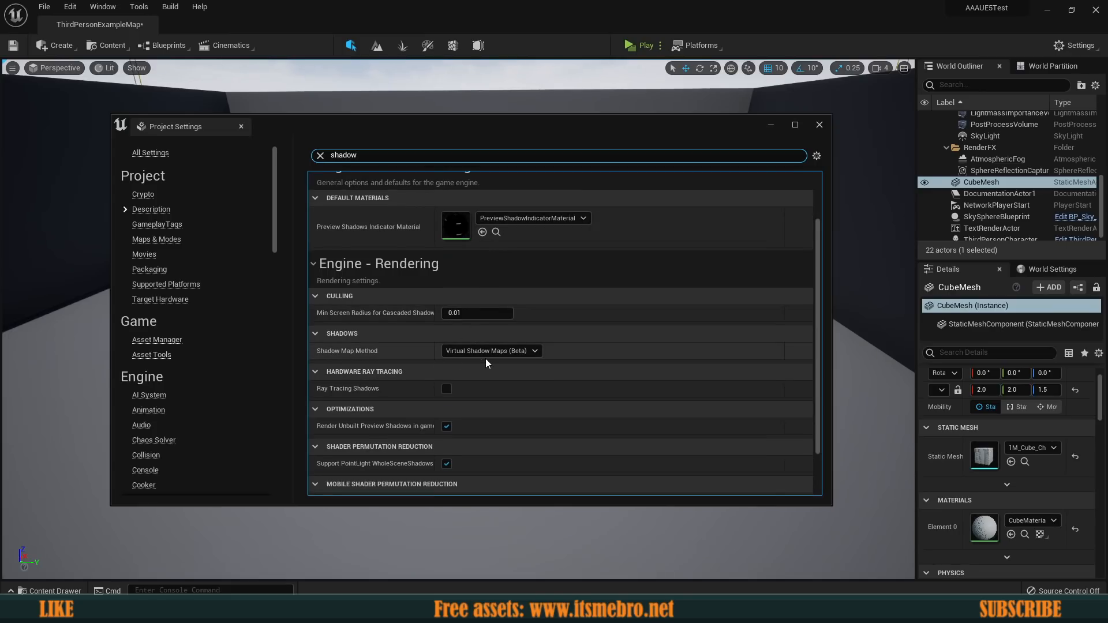
mouse_move(491, 350)
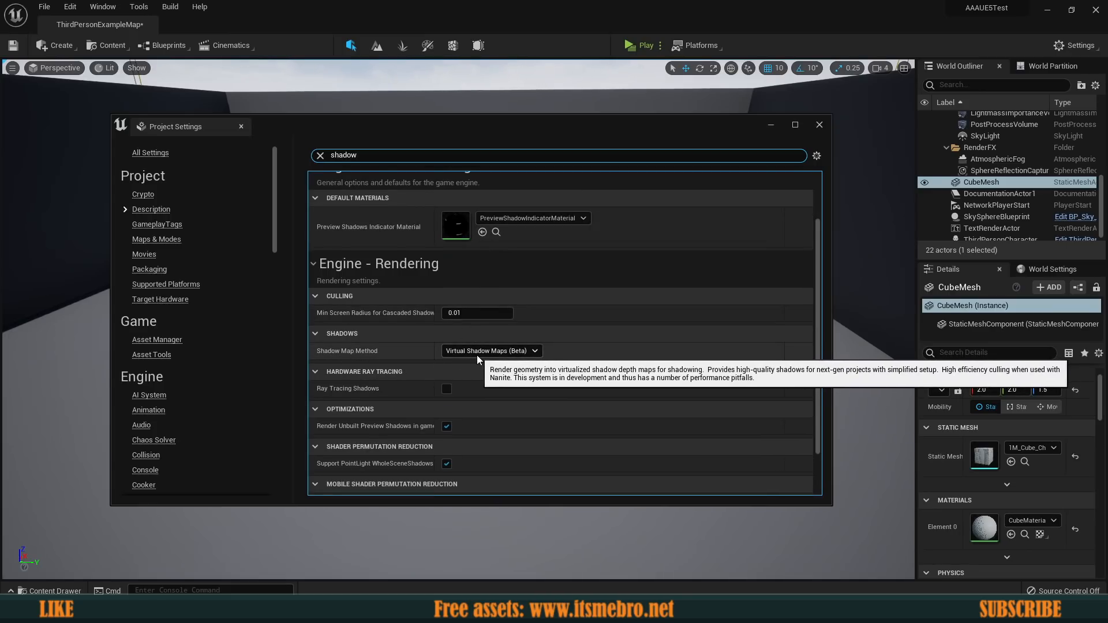
click(491, 351)
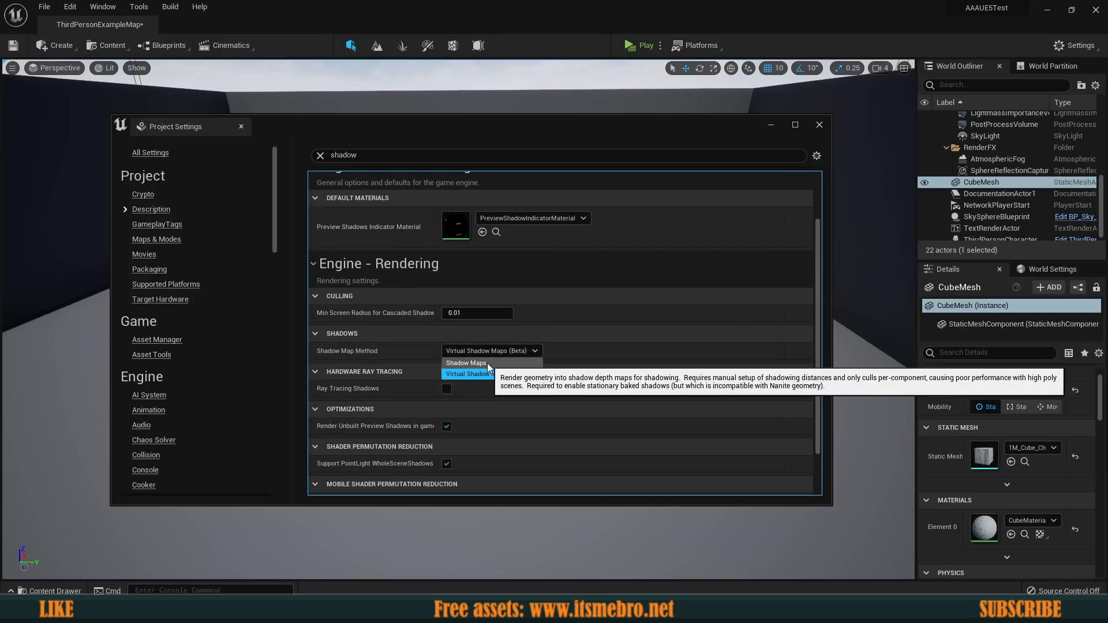
click(466, 362)
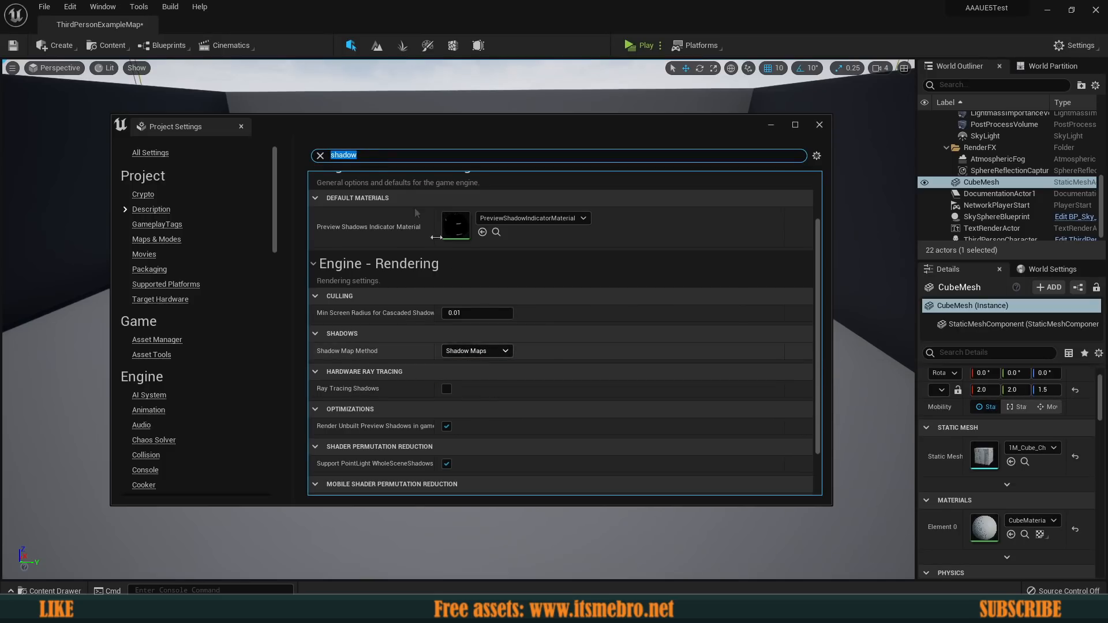
mouse_move(101, 157)
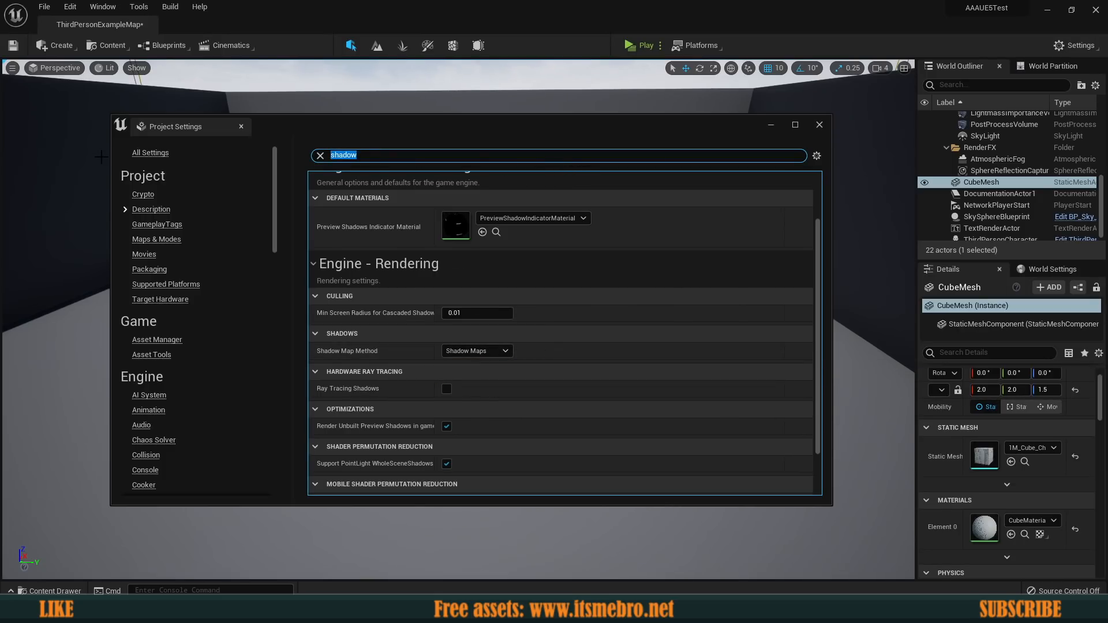
text(super)
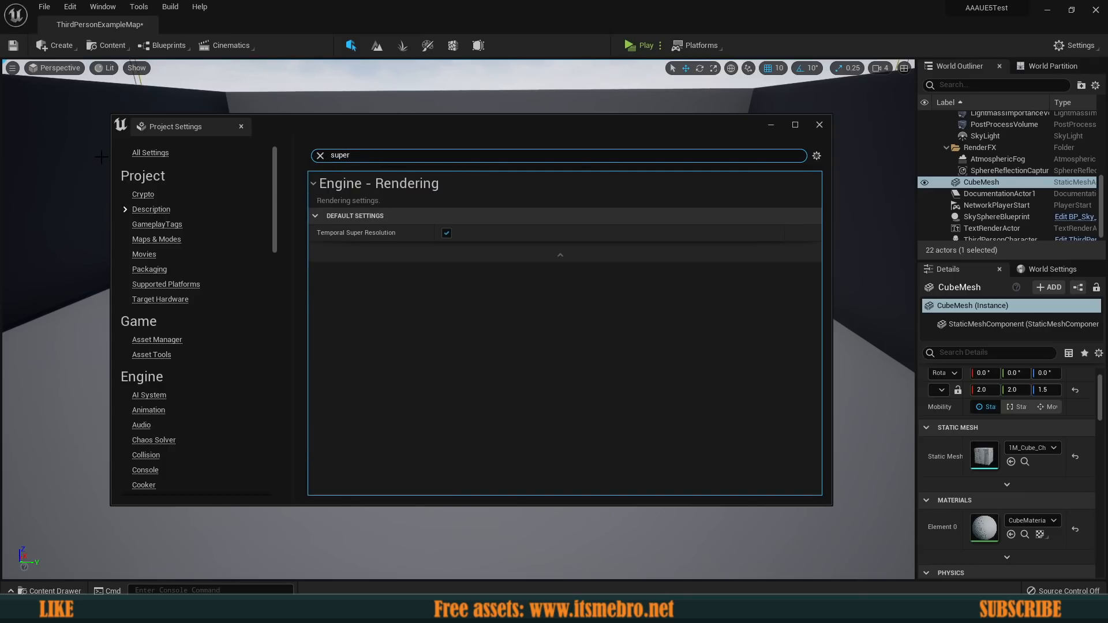
mouse_move(356, 232)
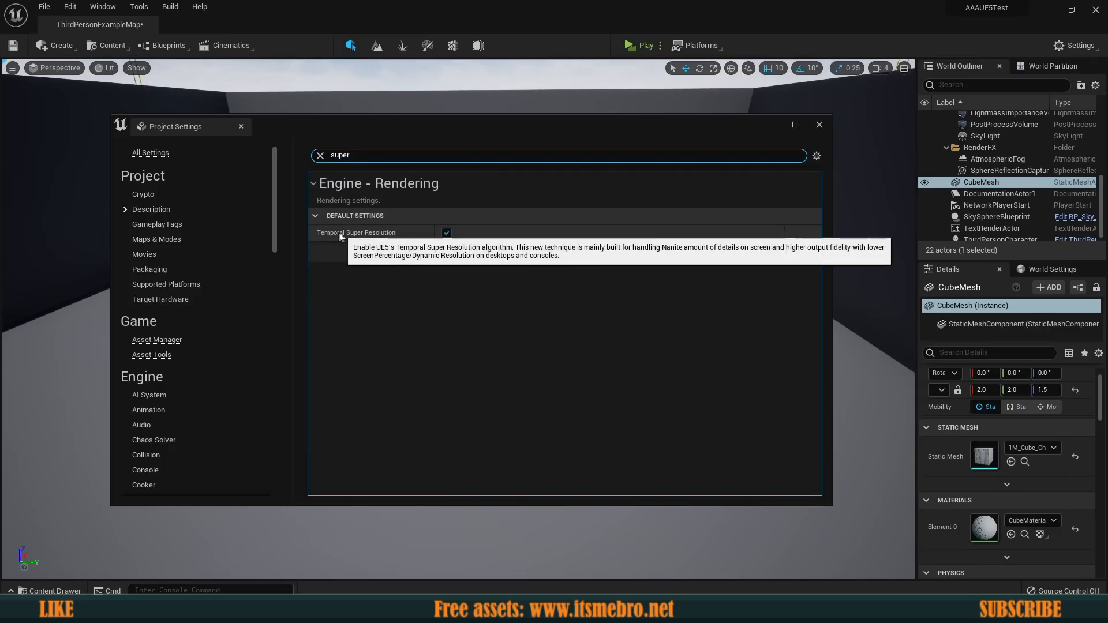
mouse_move(355, 240)
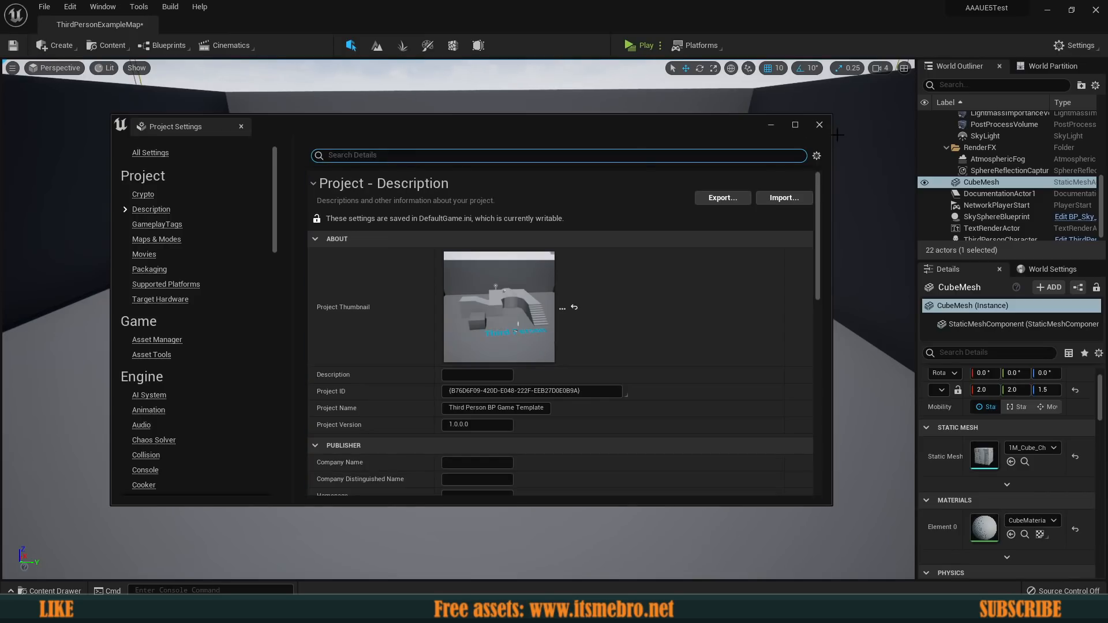
Step: Close Project Settings and start a test play of the arena level
click(819, 125)
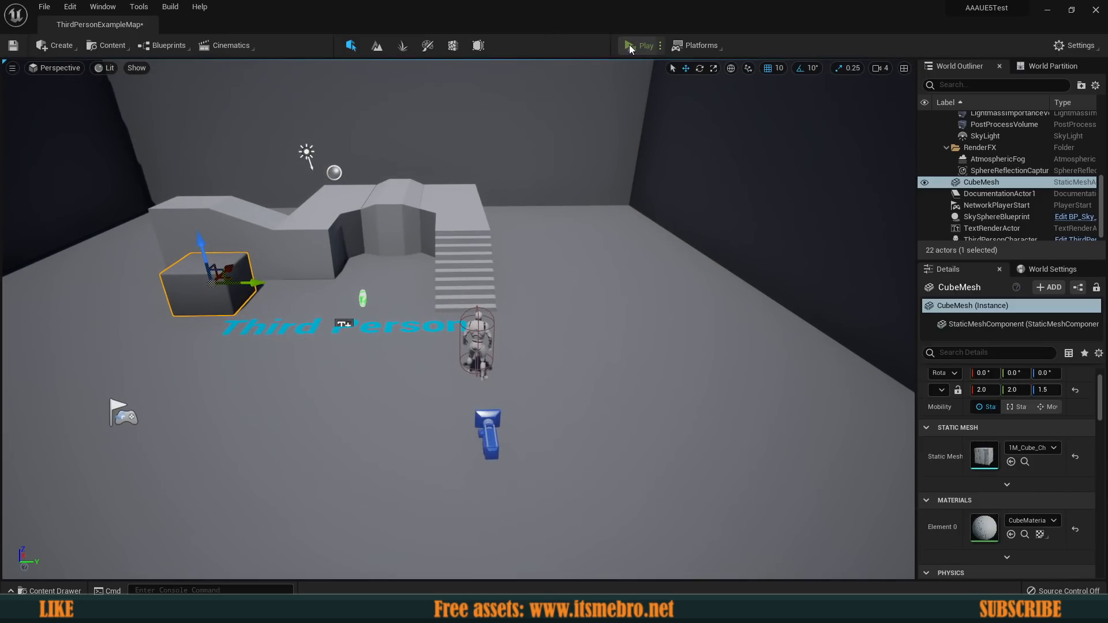
click(642, 45)
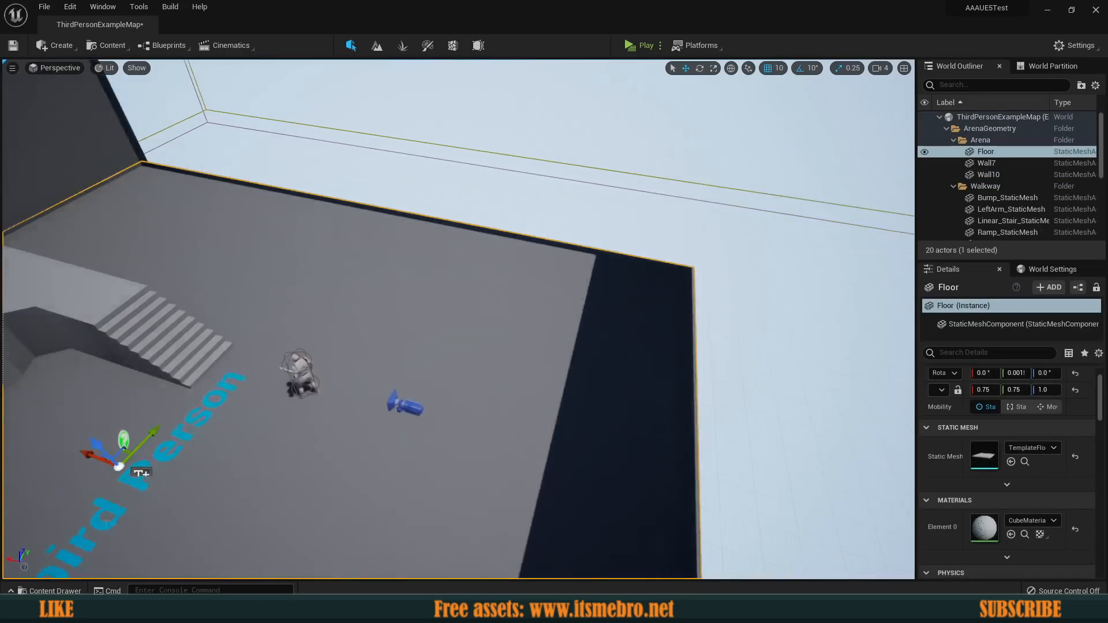
Step: Set grid snap to 100 and copy the floor into Floor2 through Floor8
click(773, 68)
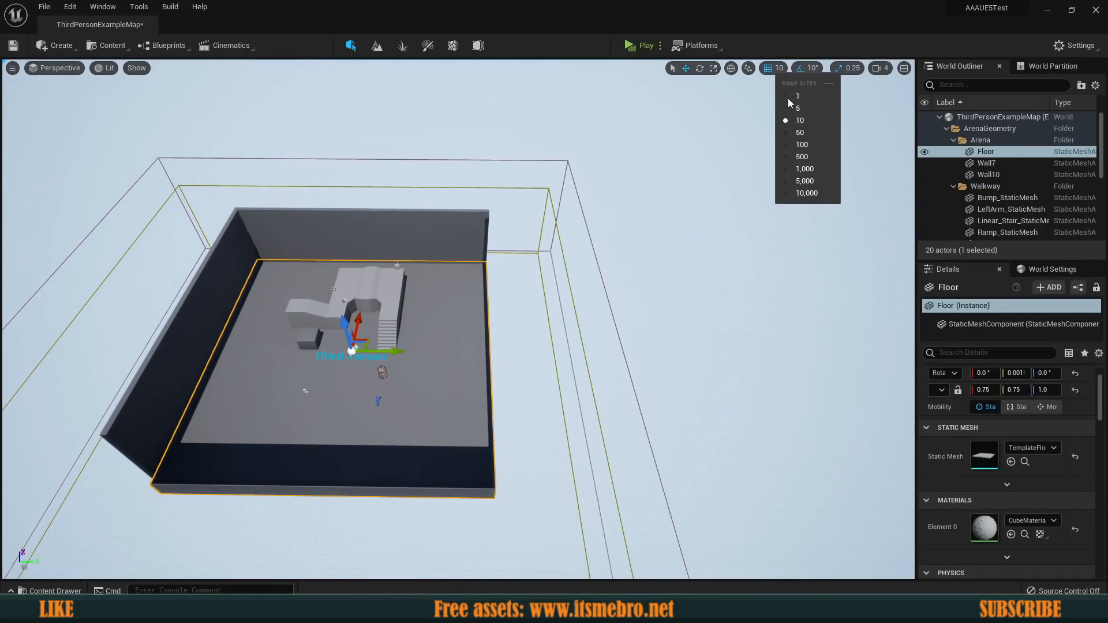
click(802, 144)
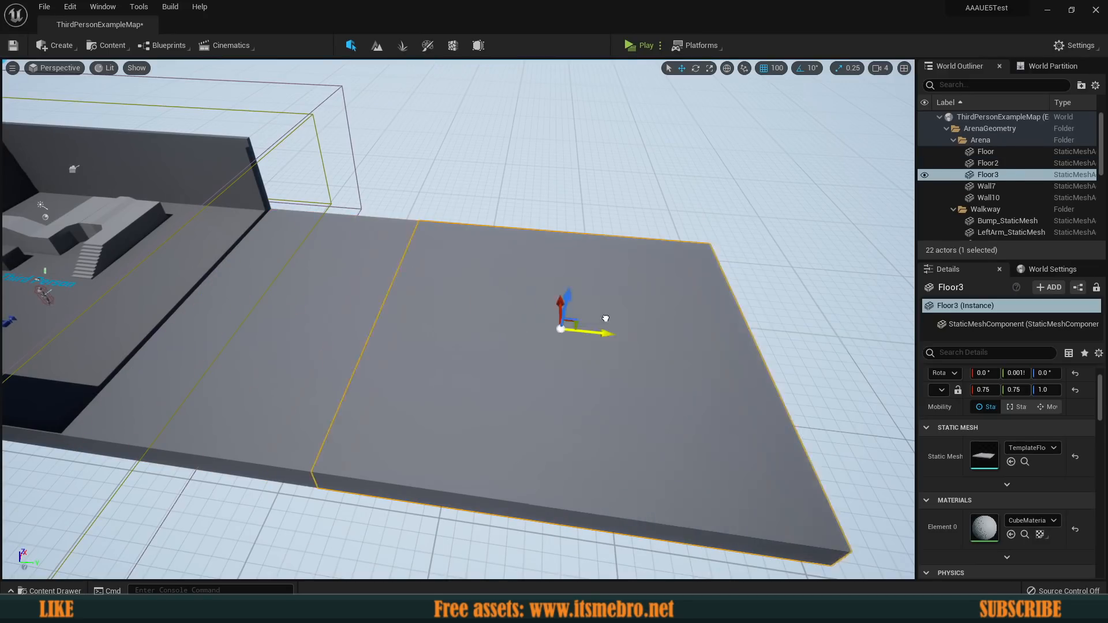
click(987, 163)
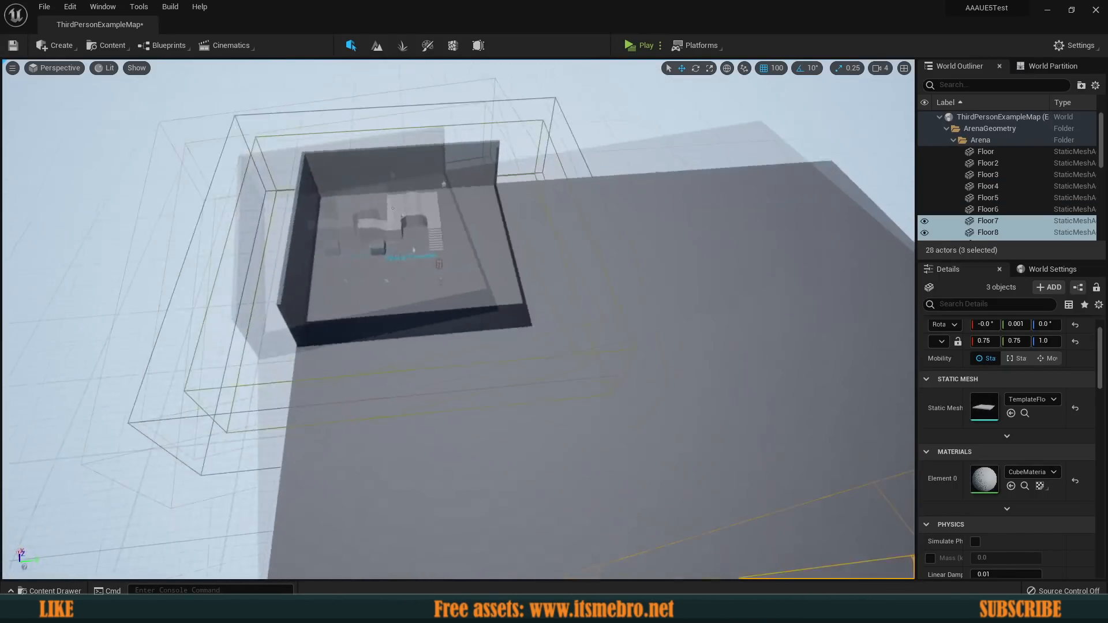
click(170, 7)
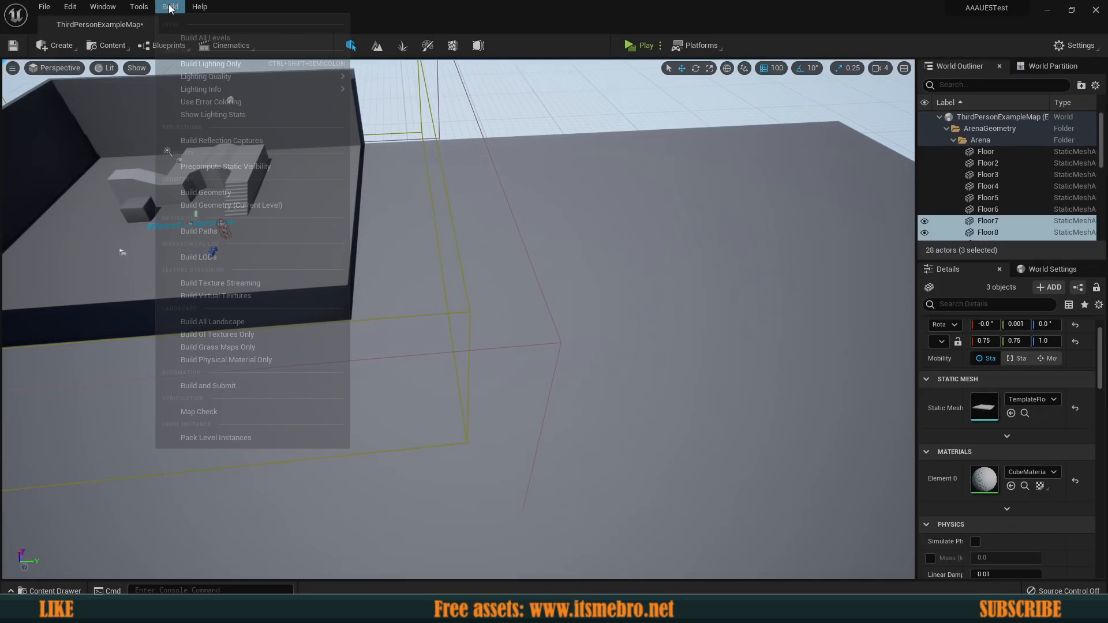
Step: Run Build Lighting Only for the extended level
click(211, 64)
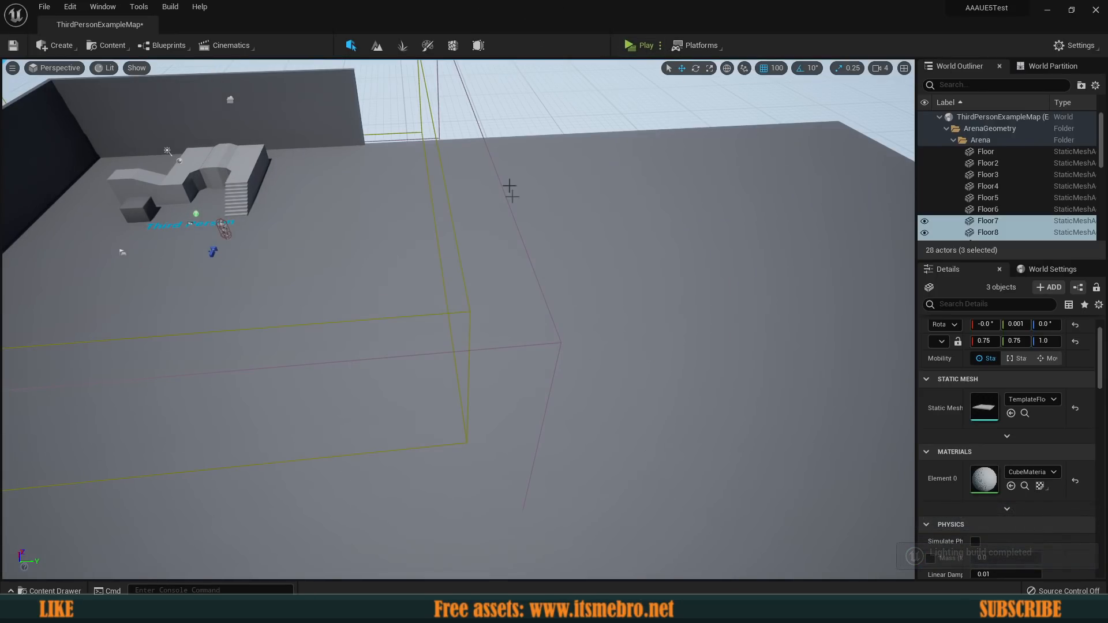
click(642, 45)
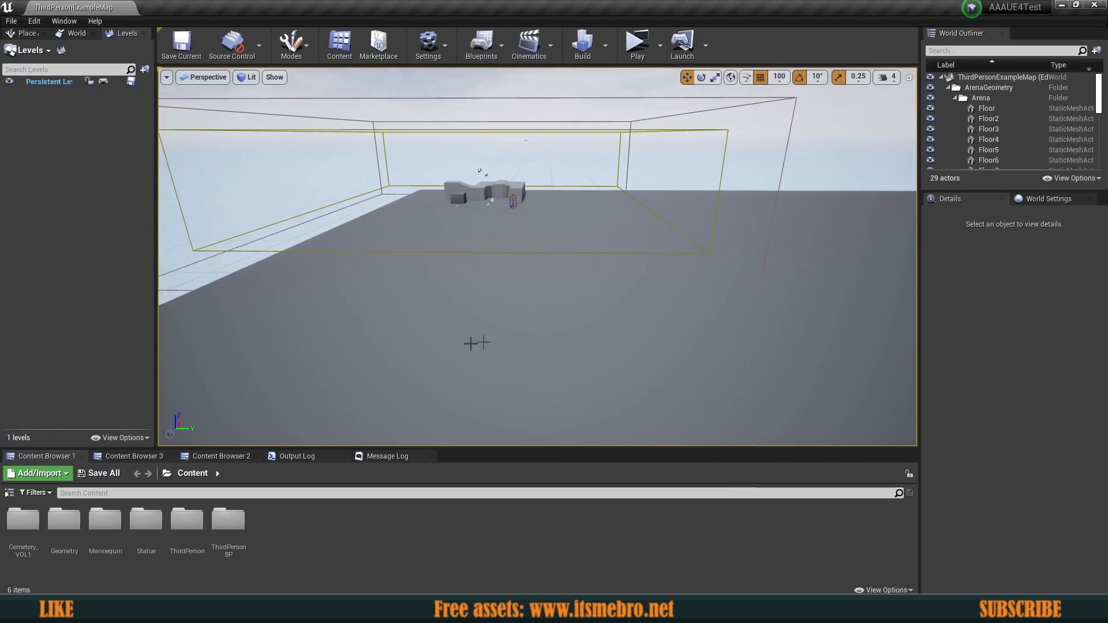
mouse_move(105, 519)
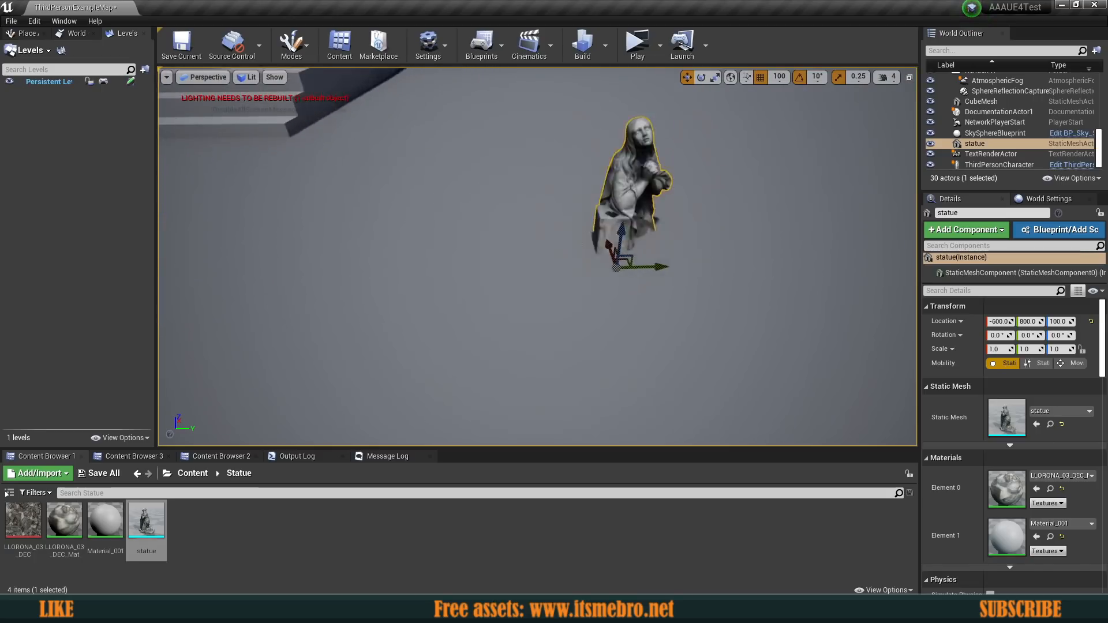
Step: Place the statue mesh and Alt-drag copies into rows of ten
click(635, 44)
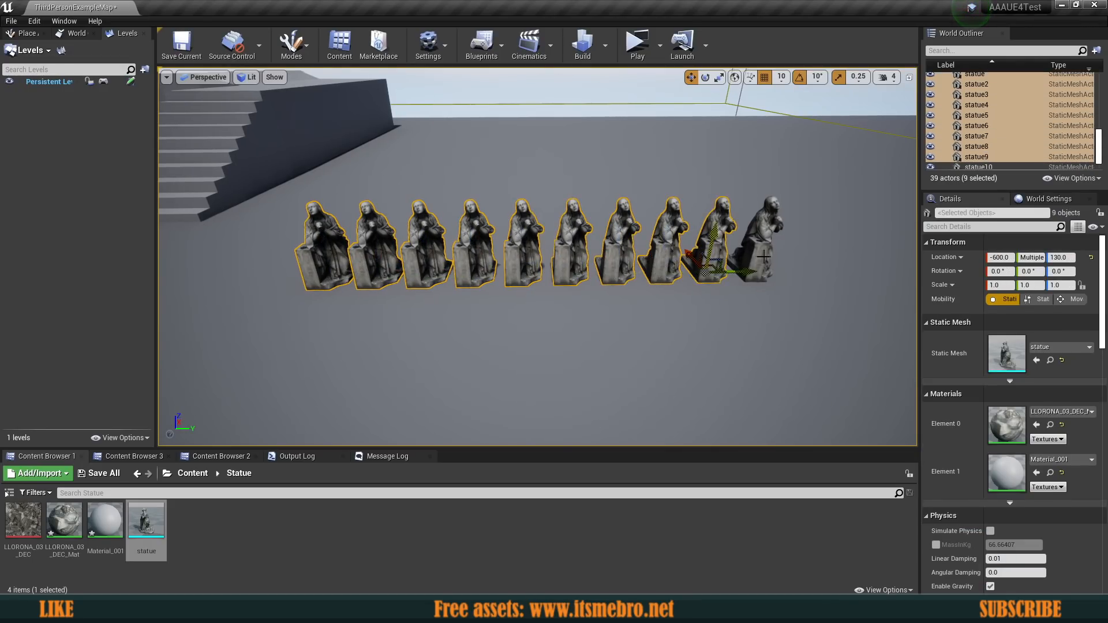
click(635, 41)
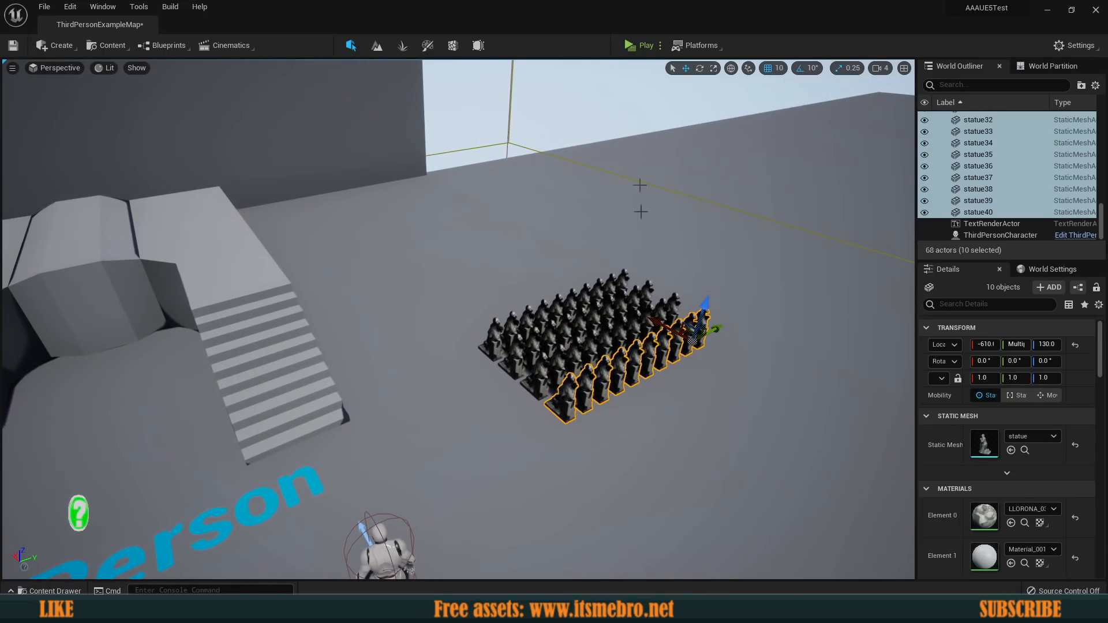
Step: Duplicate the last statue row to finish the forty-statue grid
click(641, 45)
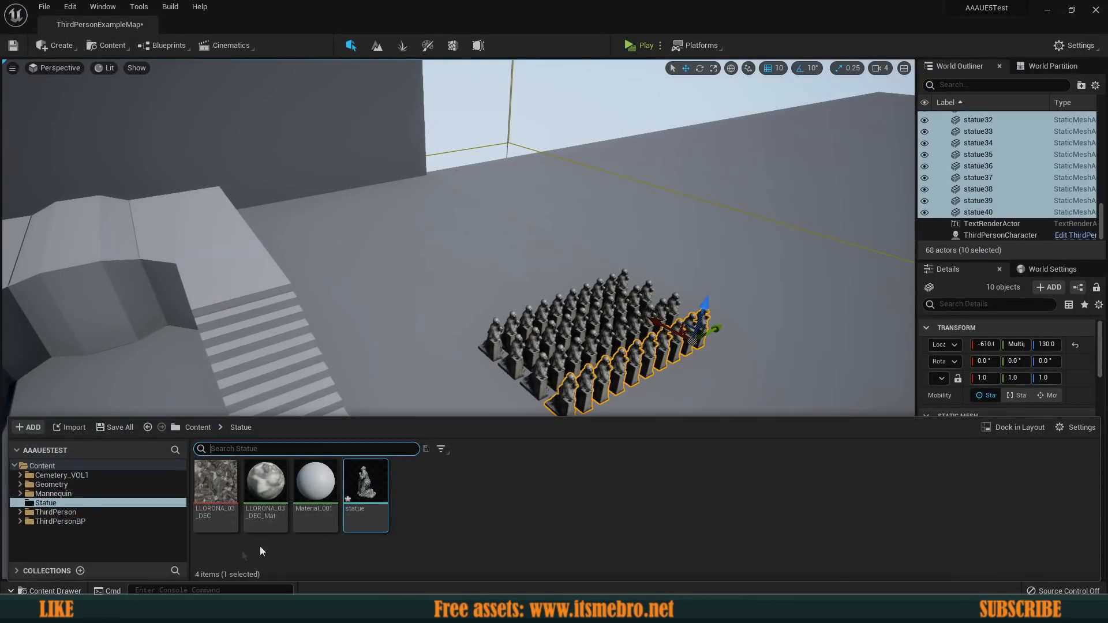
mouse_move(365, 480)
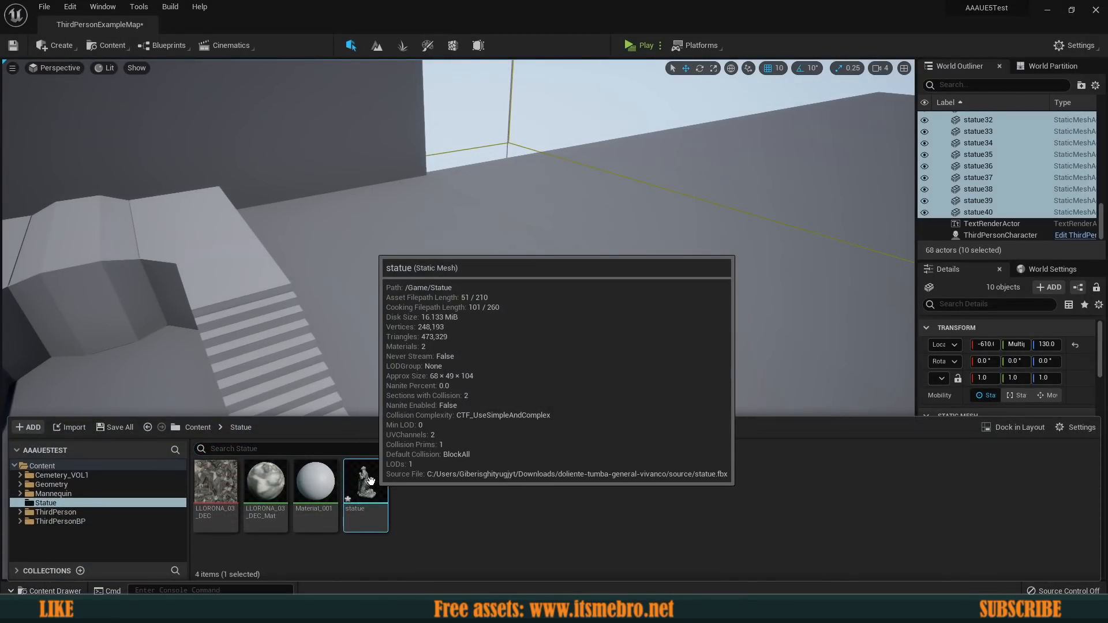
Step: Open the statue mesh and enable Nanite, reducing it to 1,999 triangles
double_click(365, 479)
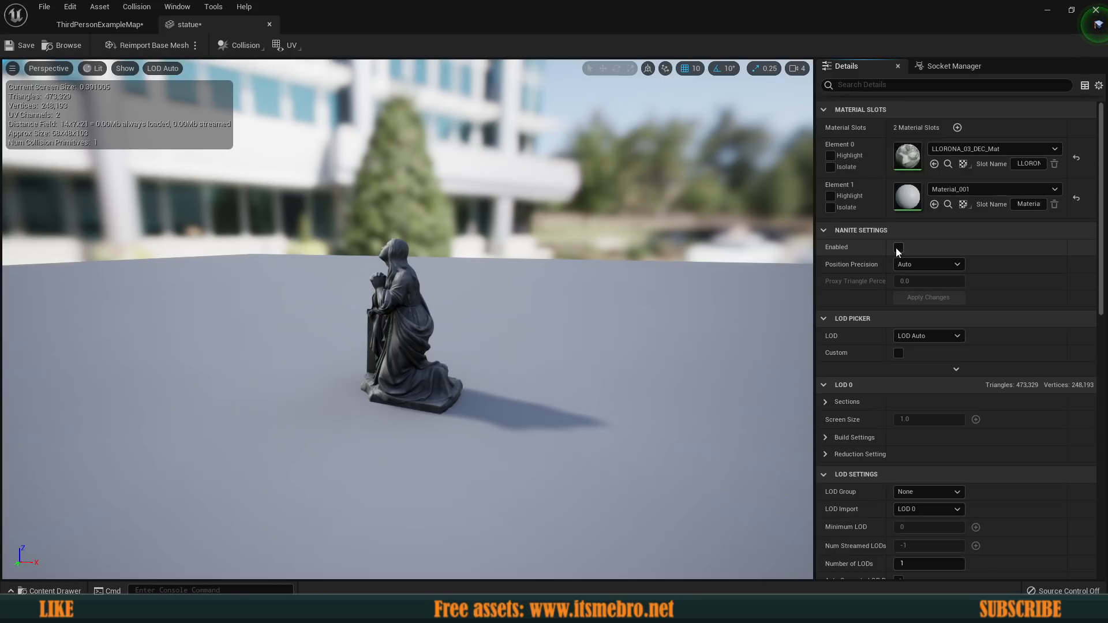
click(898, 247)
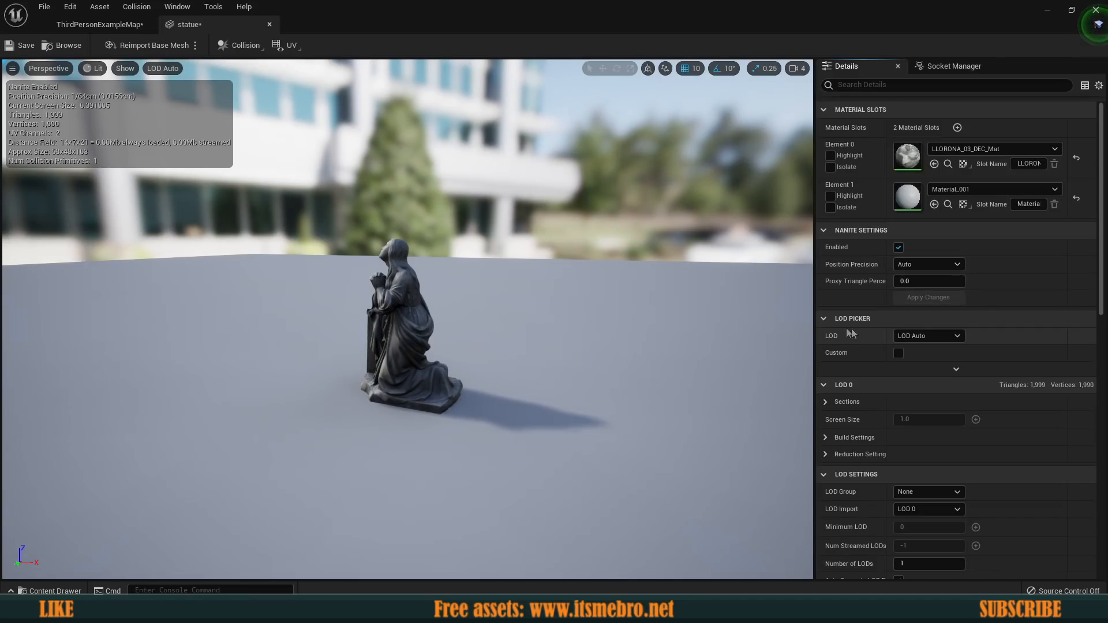
mouse_move(32, 123)
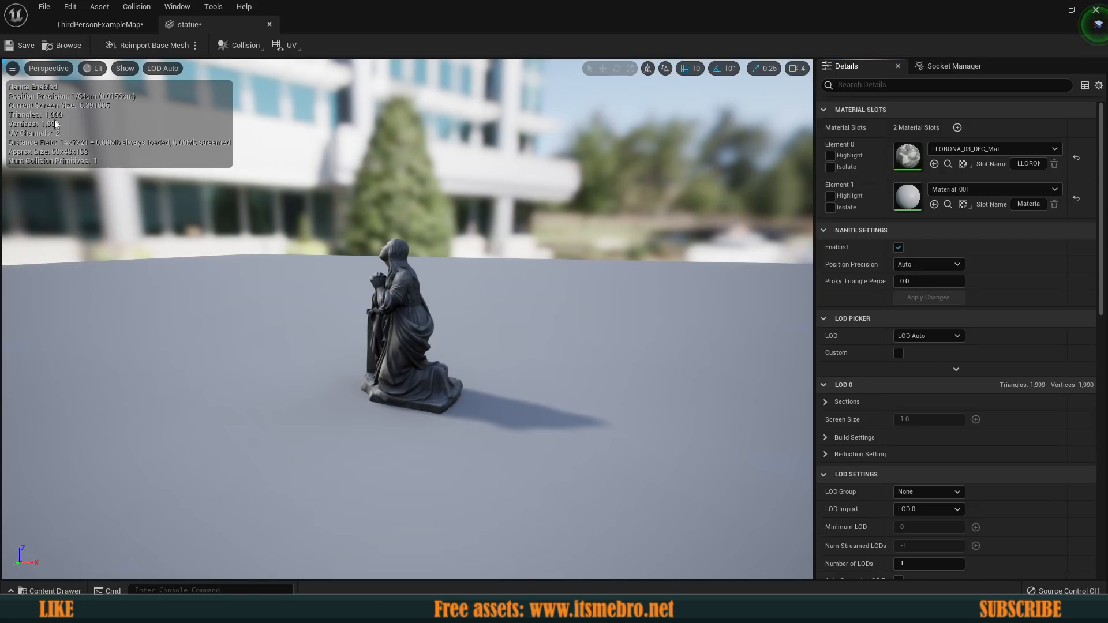
Step: Stop the preview, rebuild lighting only, and replay the Nanite statue grid standalone
click(22, 45)
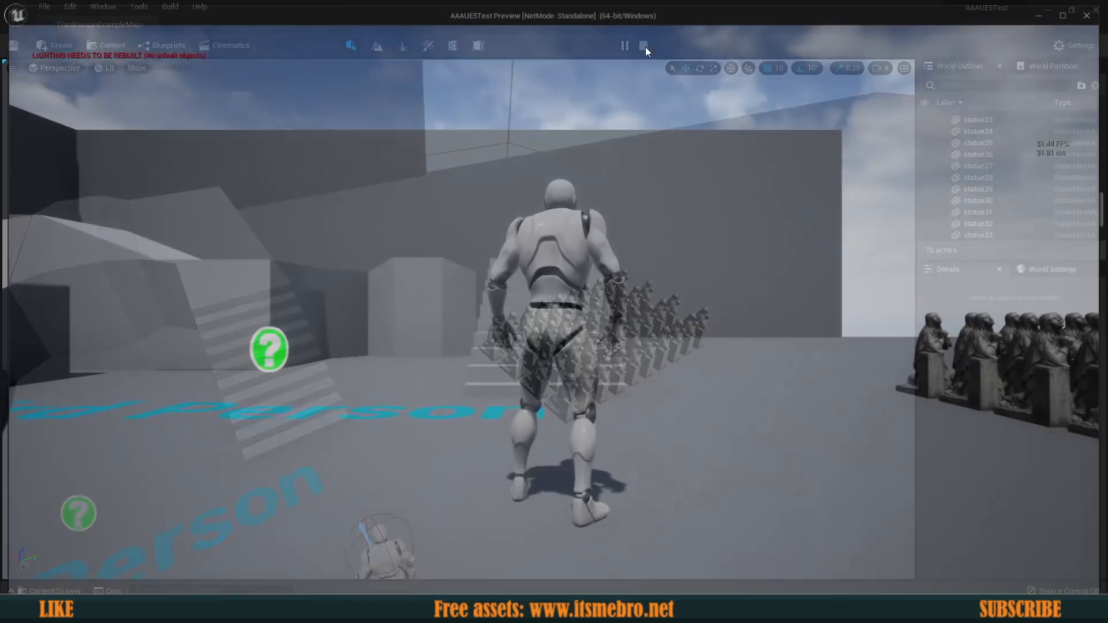
click(645, 45)
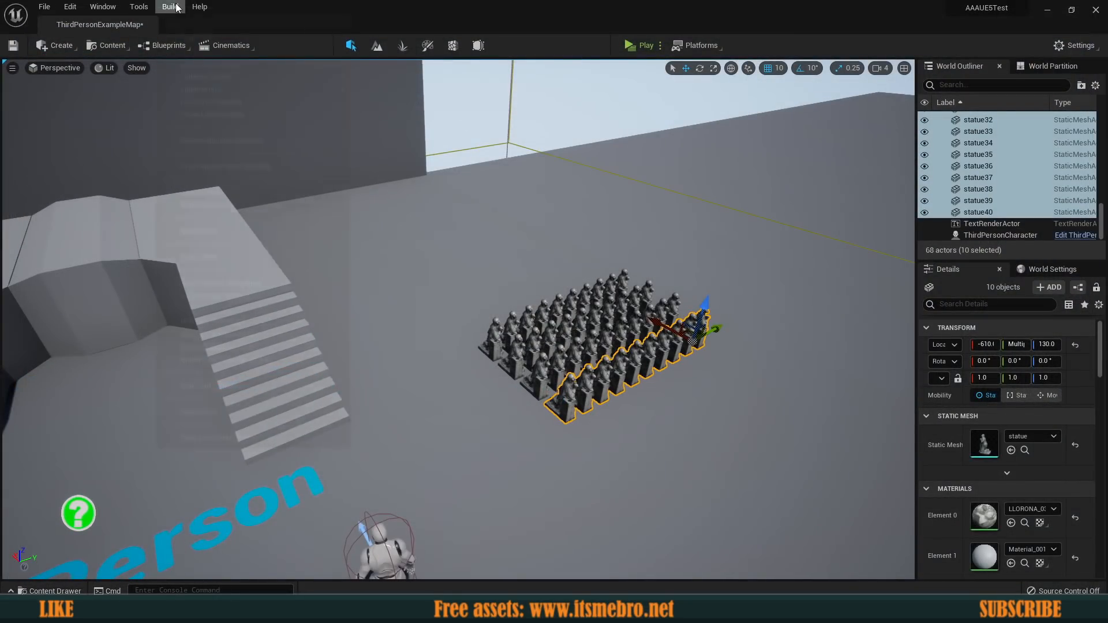
click(169, 7)
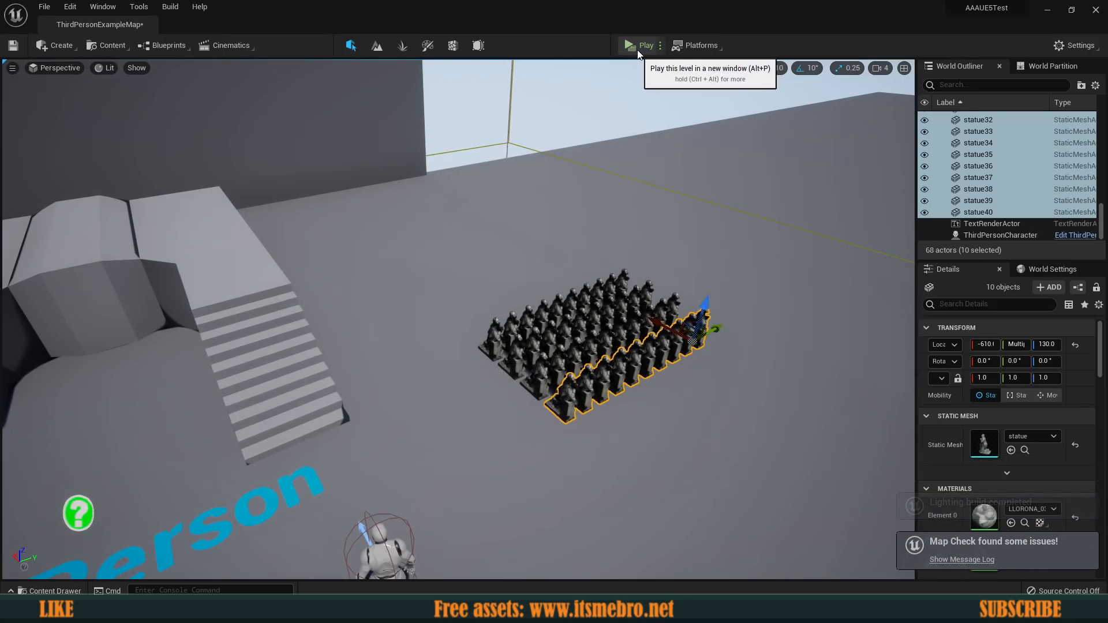
click(628, 45)
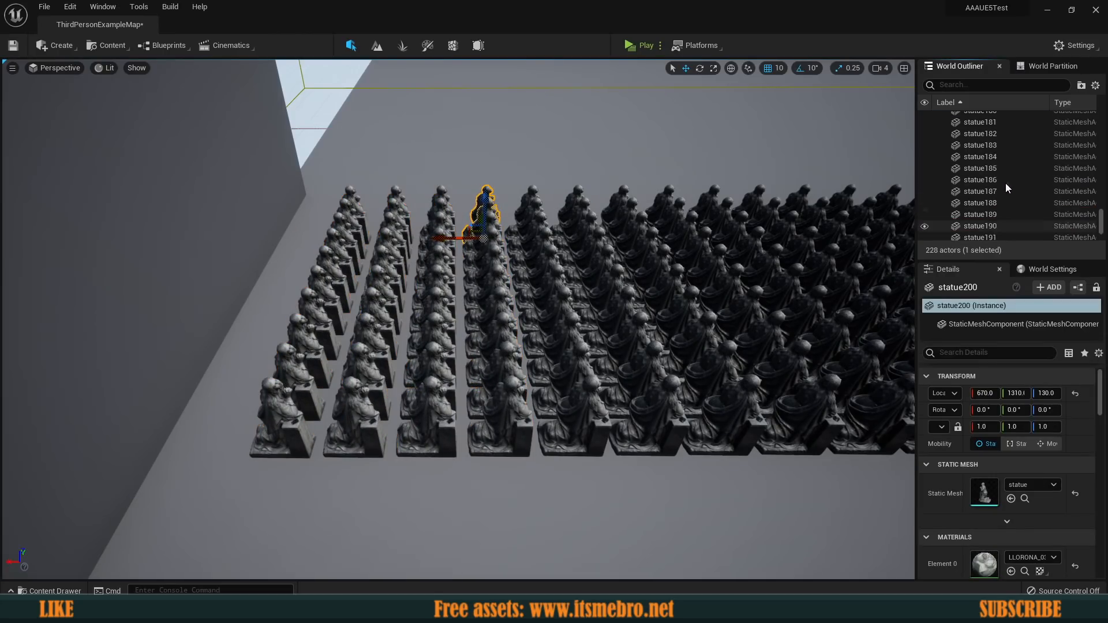
Step: Start a lighting-only build for the level with 400 statue copies
scroll(up, 3)
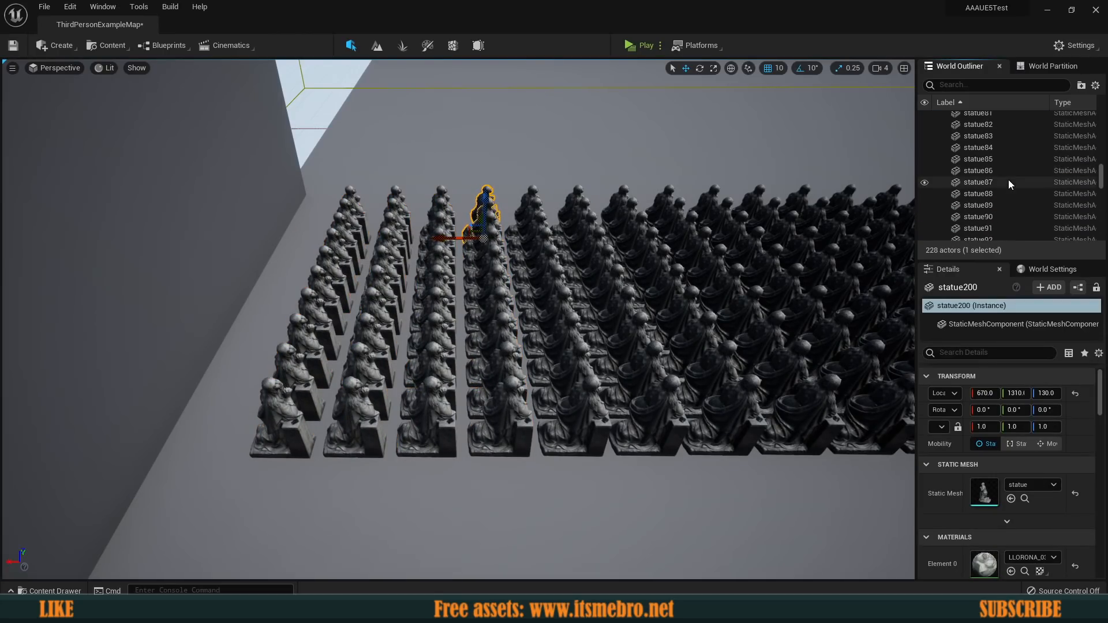
scroll(up, 3)
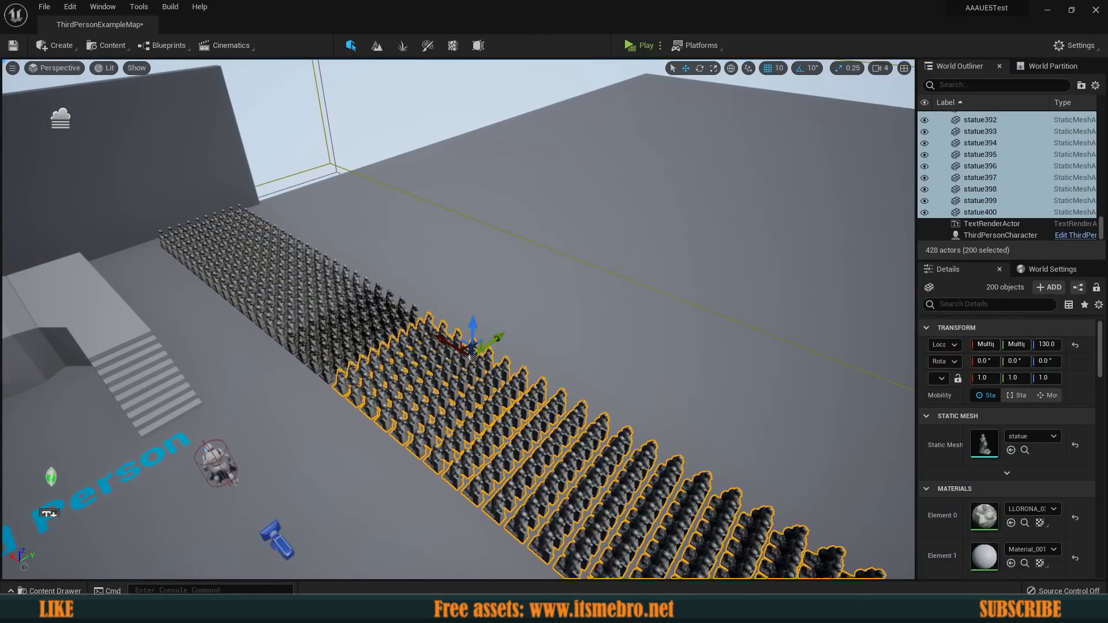
click(170, 7)
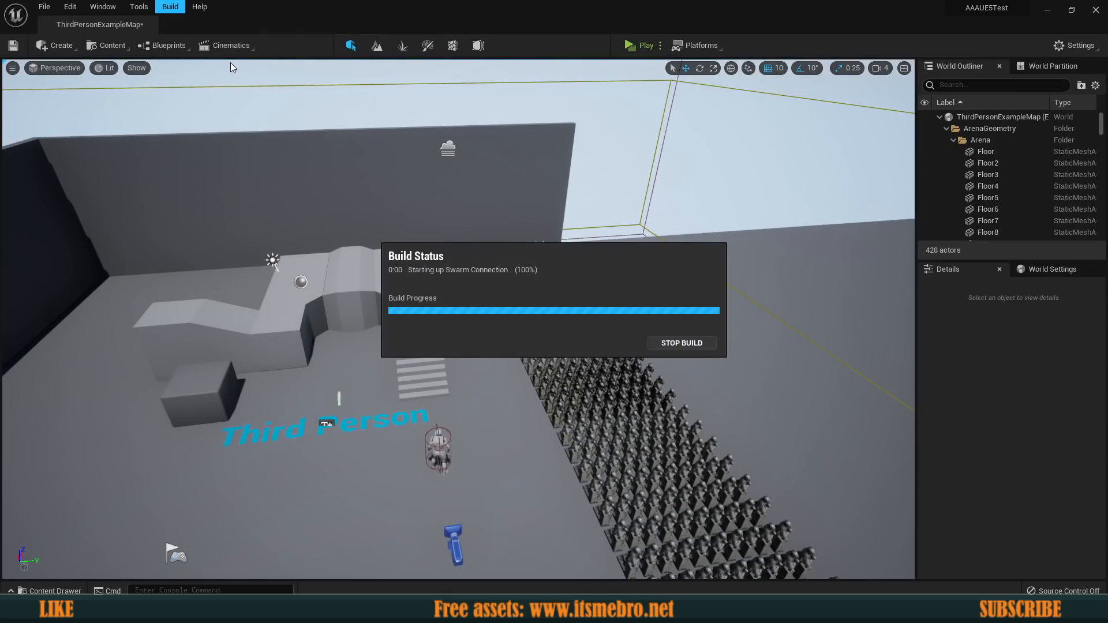
Step: After the lighting build, scroll the World Outliner and select the first statue
click(640, 45)
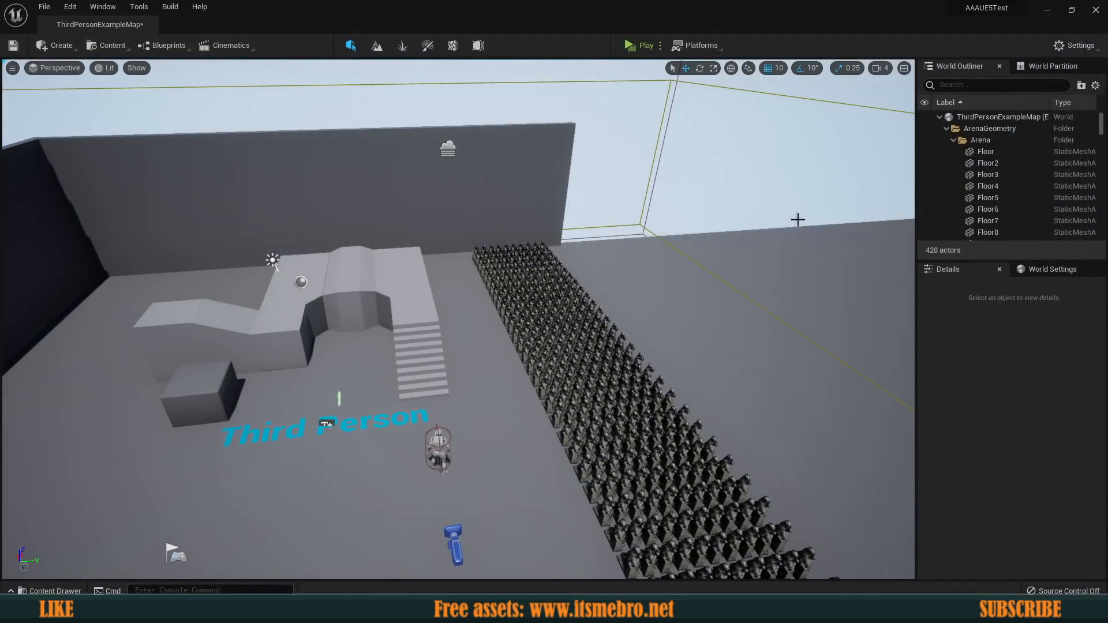
scroll(down, 3)
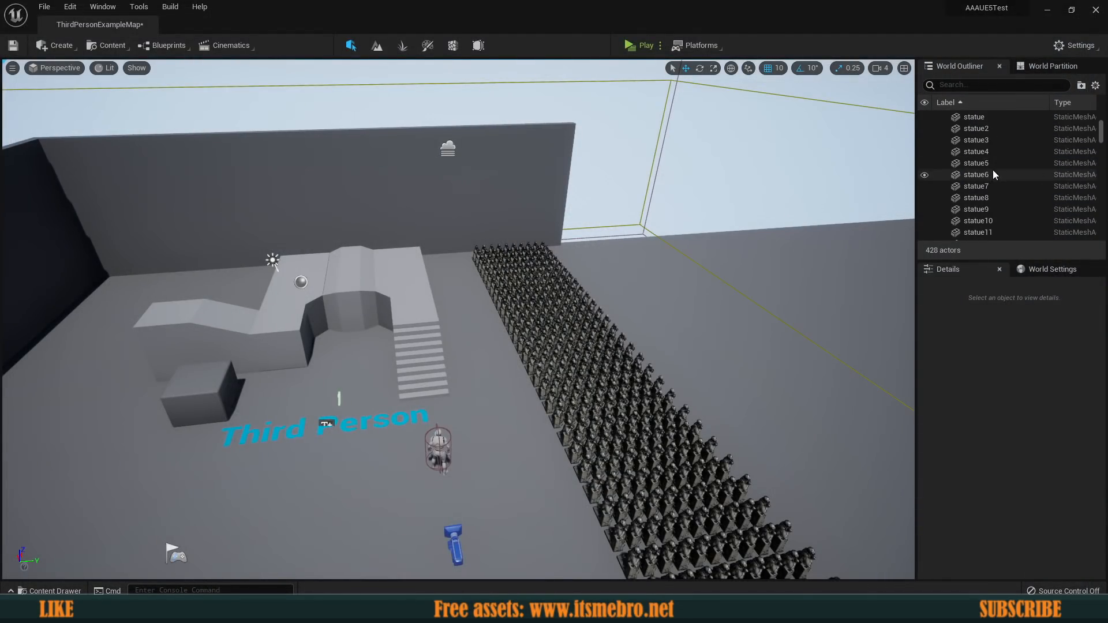
click(538, 368)
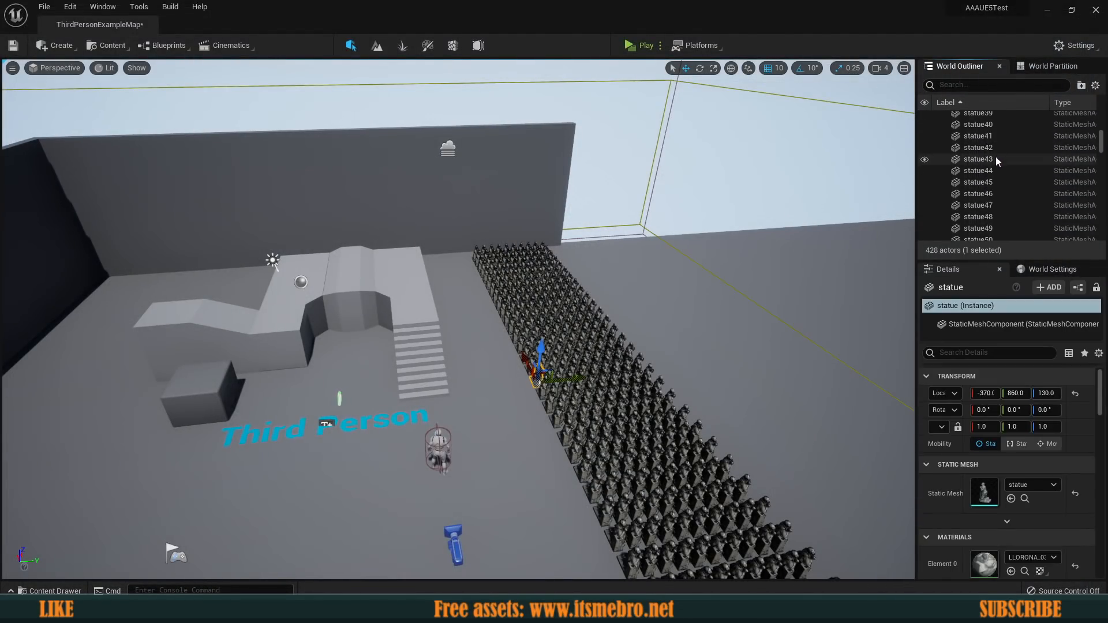
click(640, 45)
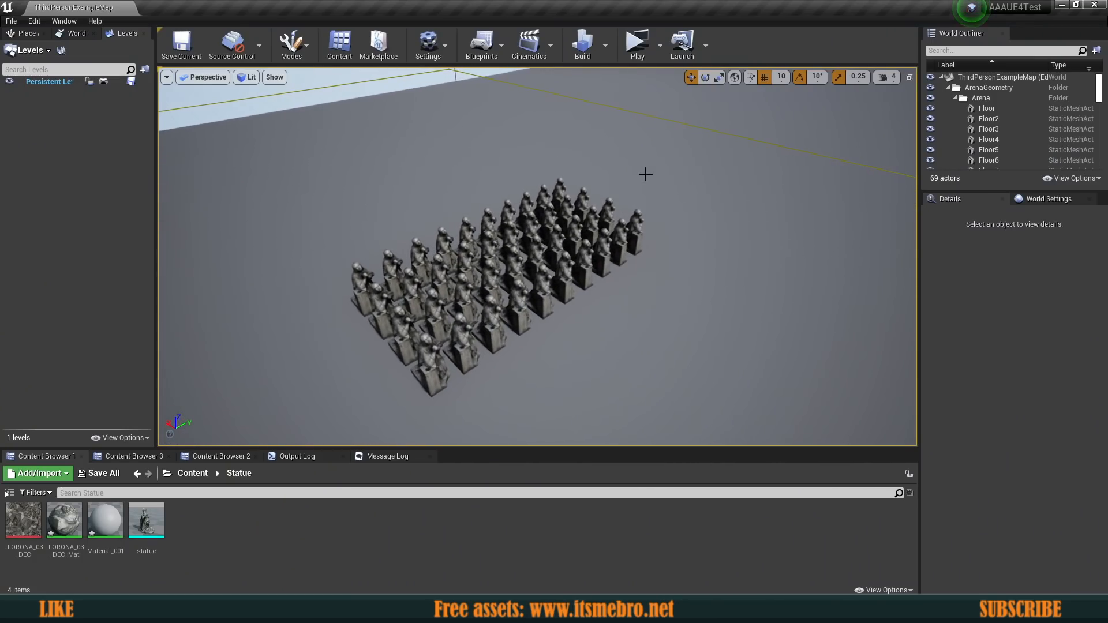
mouse_move(636, 40)
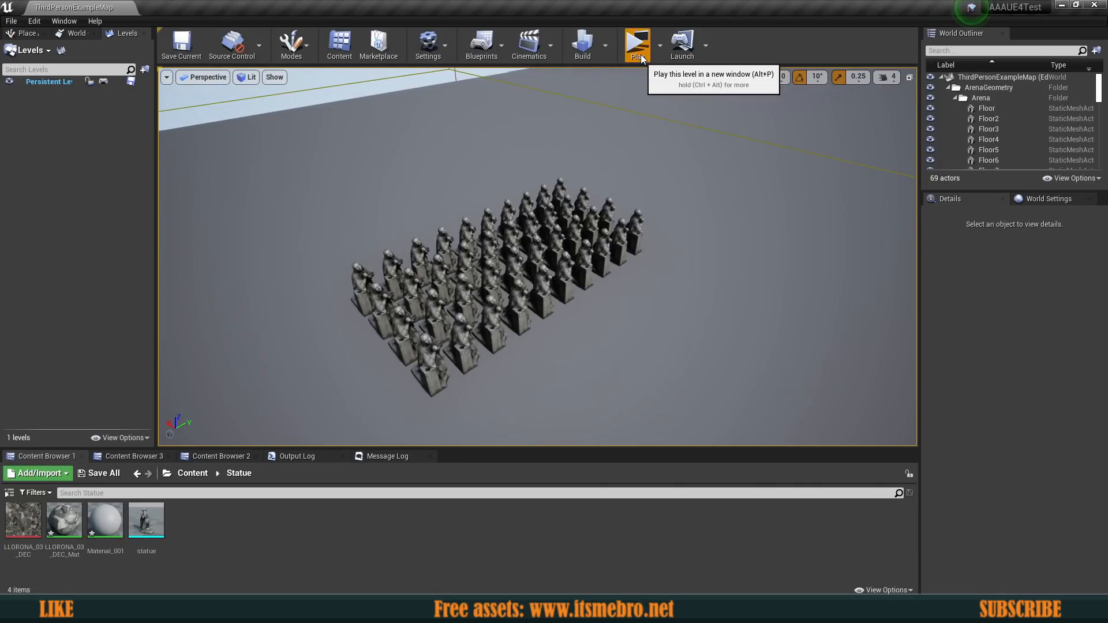
Step: Play the Unreal Engine 4 statue grid level in a new standalone window
click(636, 44)
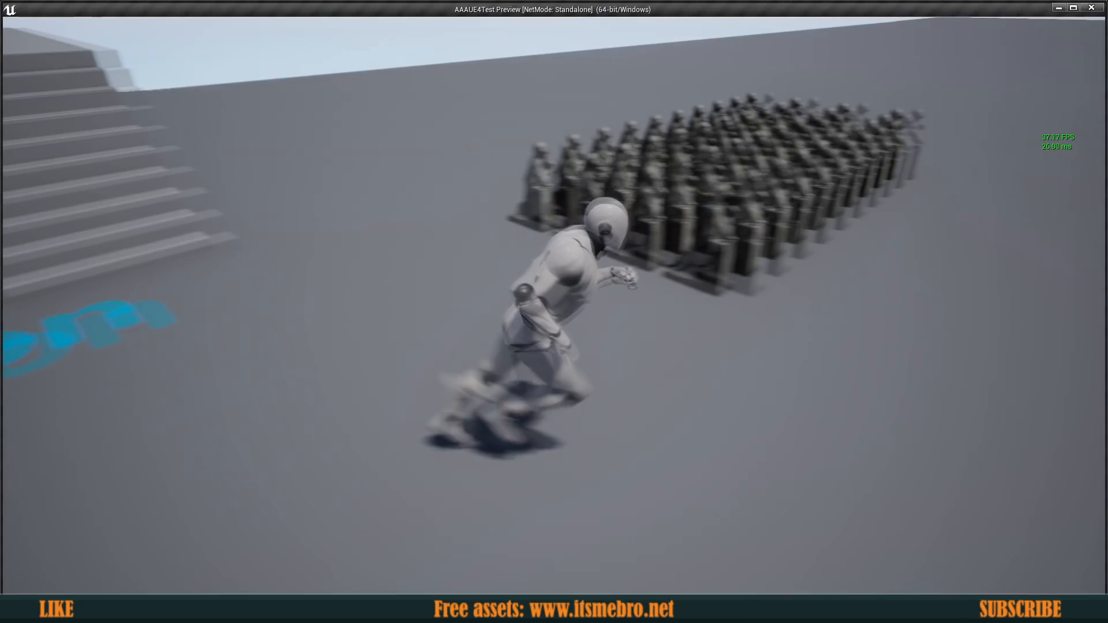